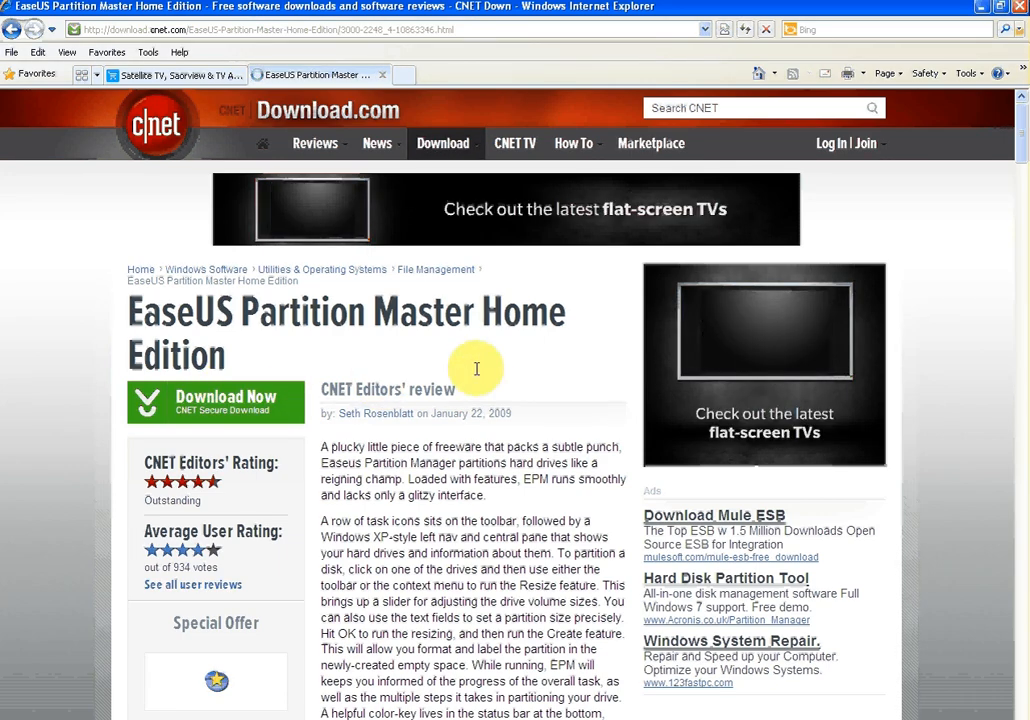
# Start the EaseUS Partition Master Home Edition download from its CNET page
pyautogui.click(216, 402)
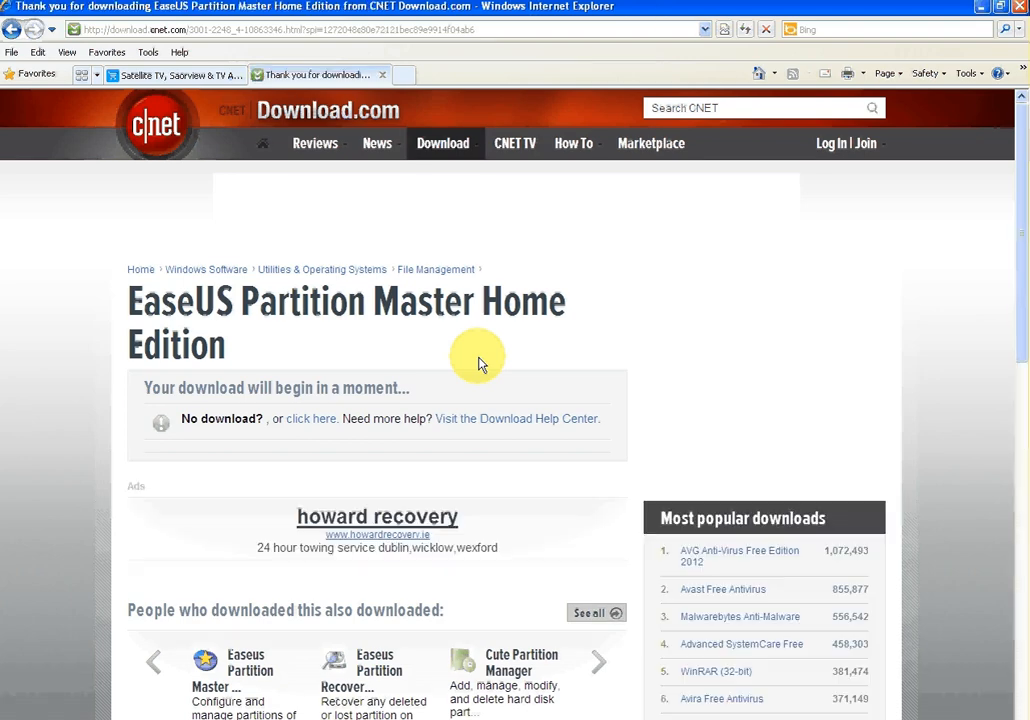
pyautogui.moveTo(400, 390)
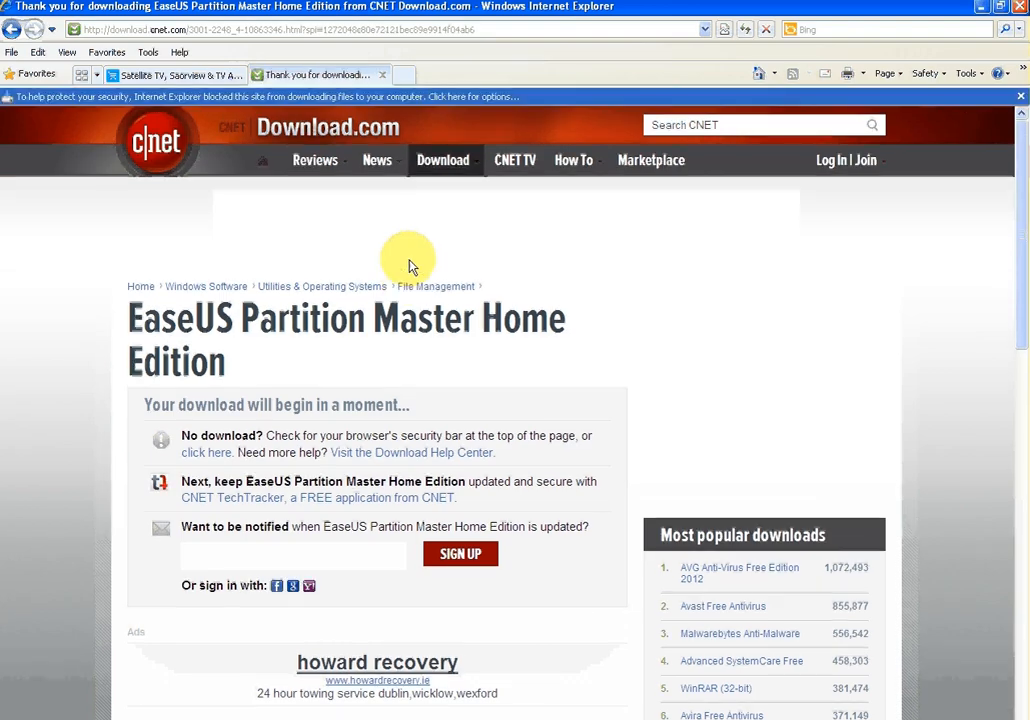
pyautogui.moveTo(330, 96)
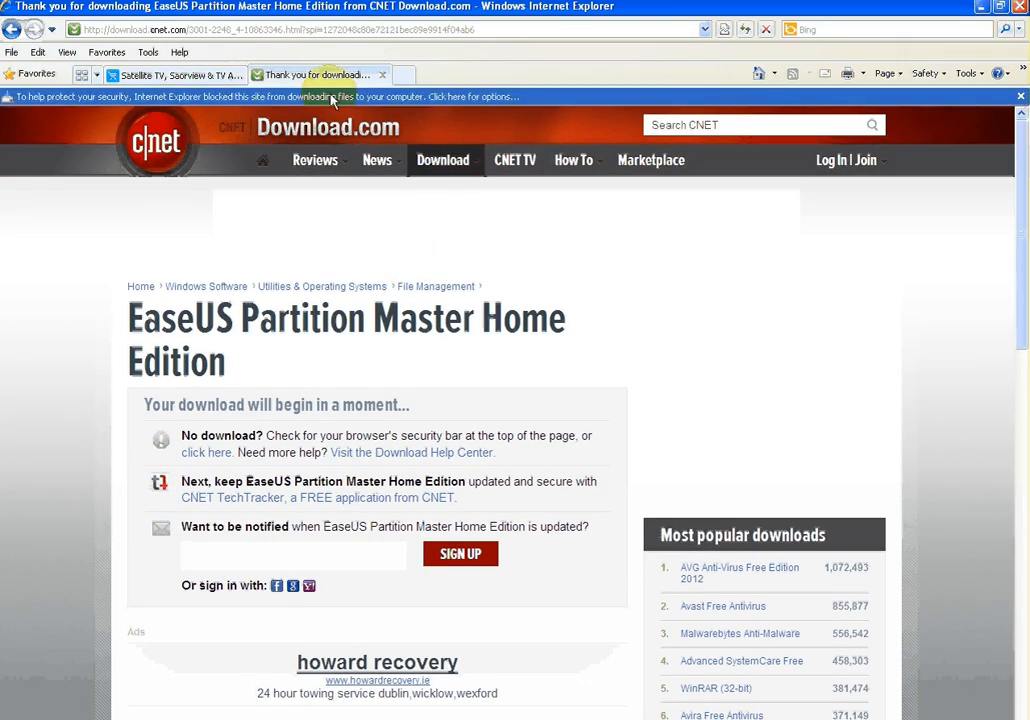
pyautogui.moveTo(436, 104)
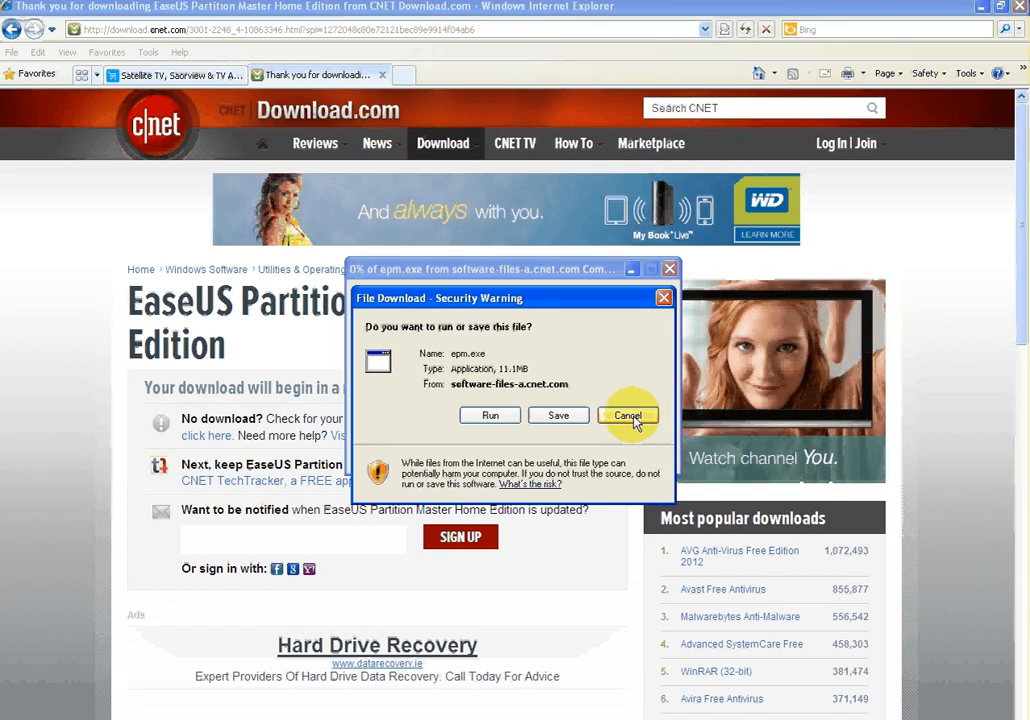
# Cancel the epm.exe download prompt without saving the file
pyautogui.click(628, 414)
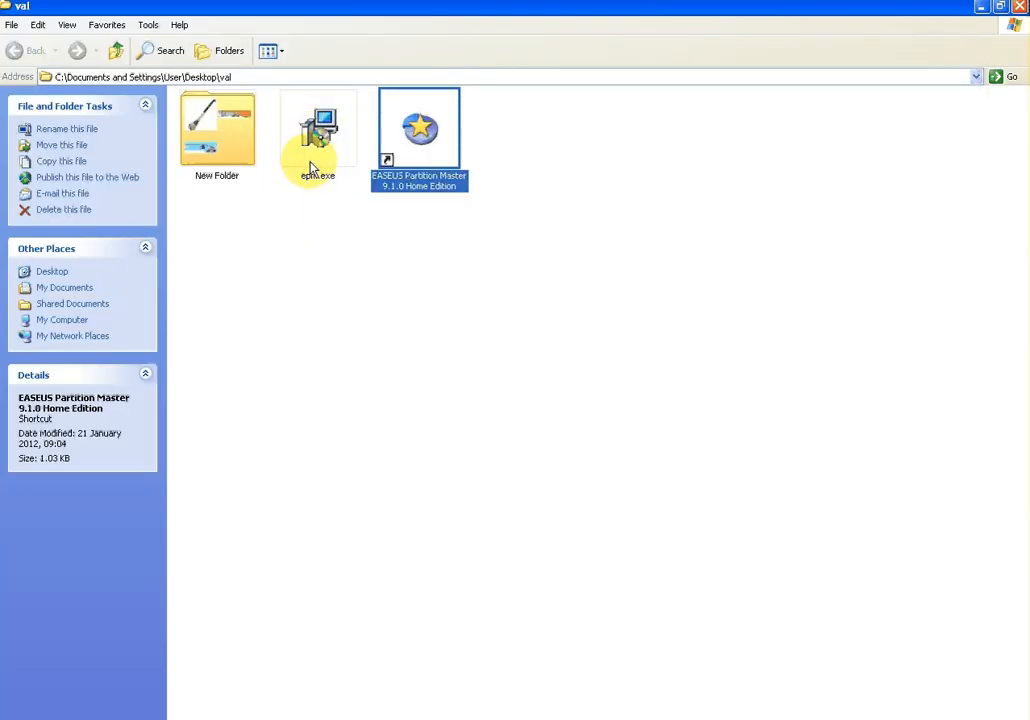
pyautogui.moveTo(320, 136)
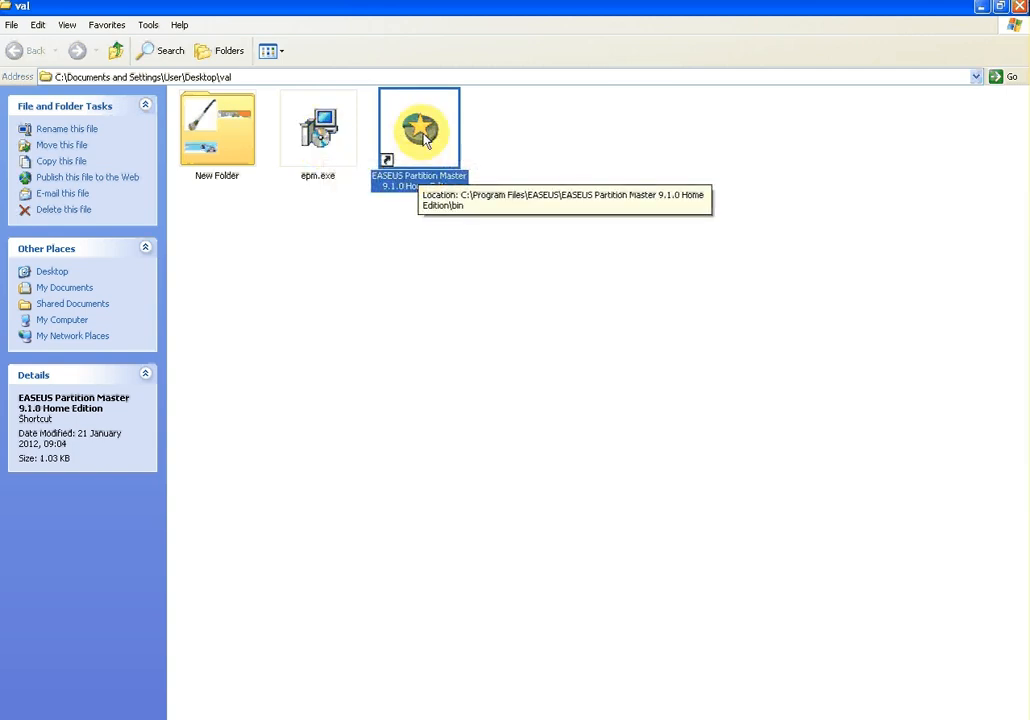
pyautogui.moveTo(520, 190)
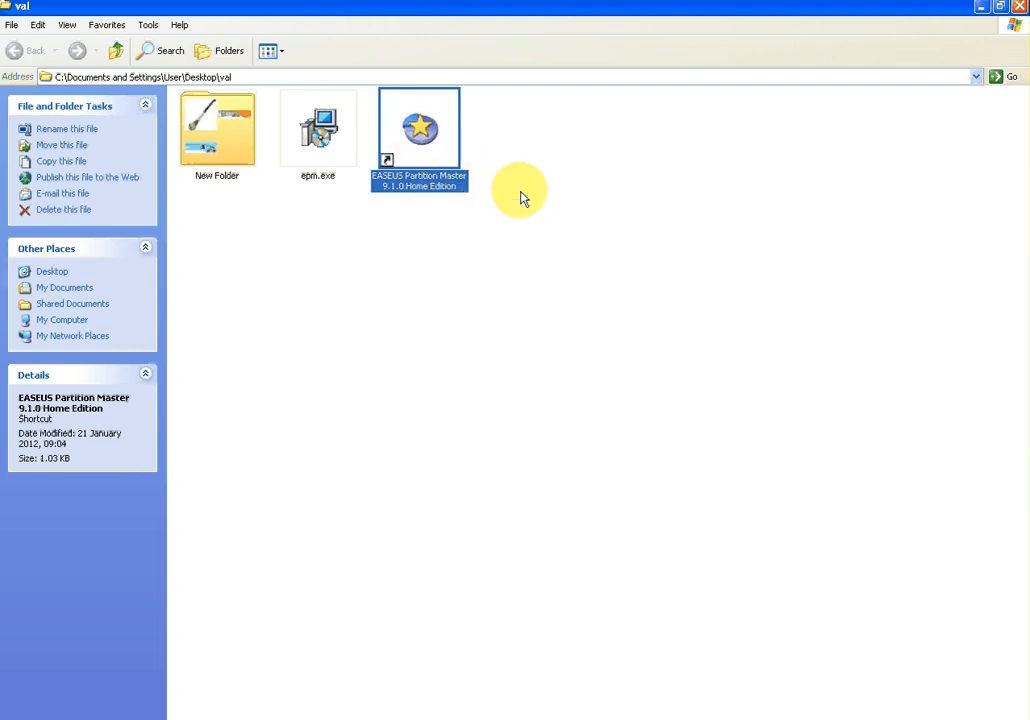
pyautogui.moveTo(436, 160)
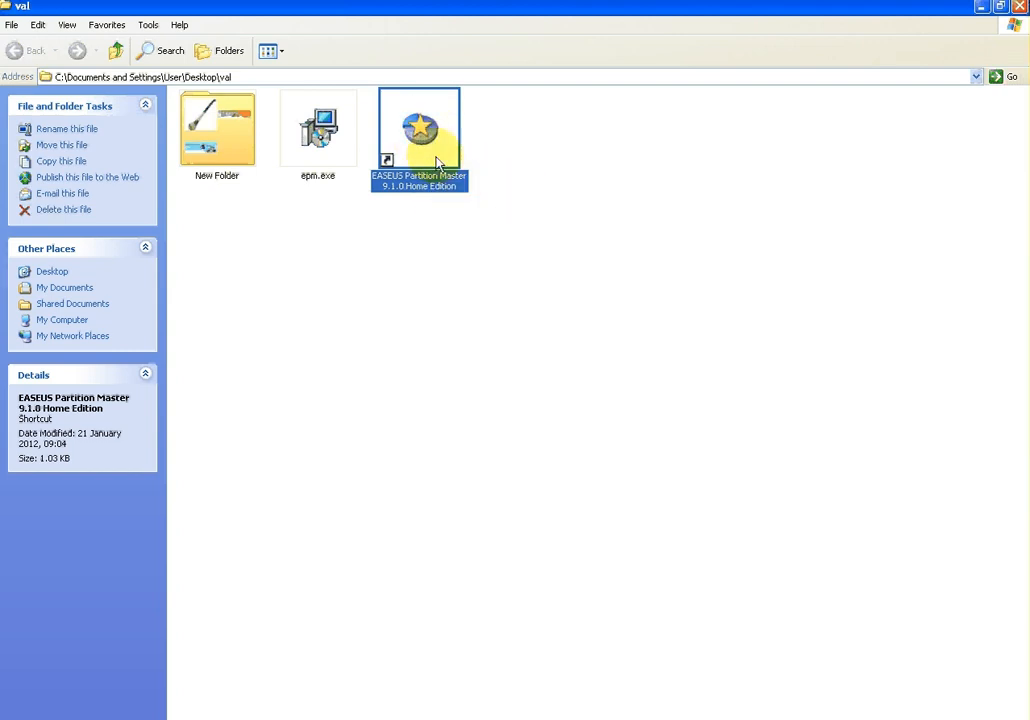
pyautogui.moveTo(418, 180)
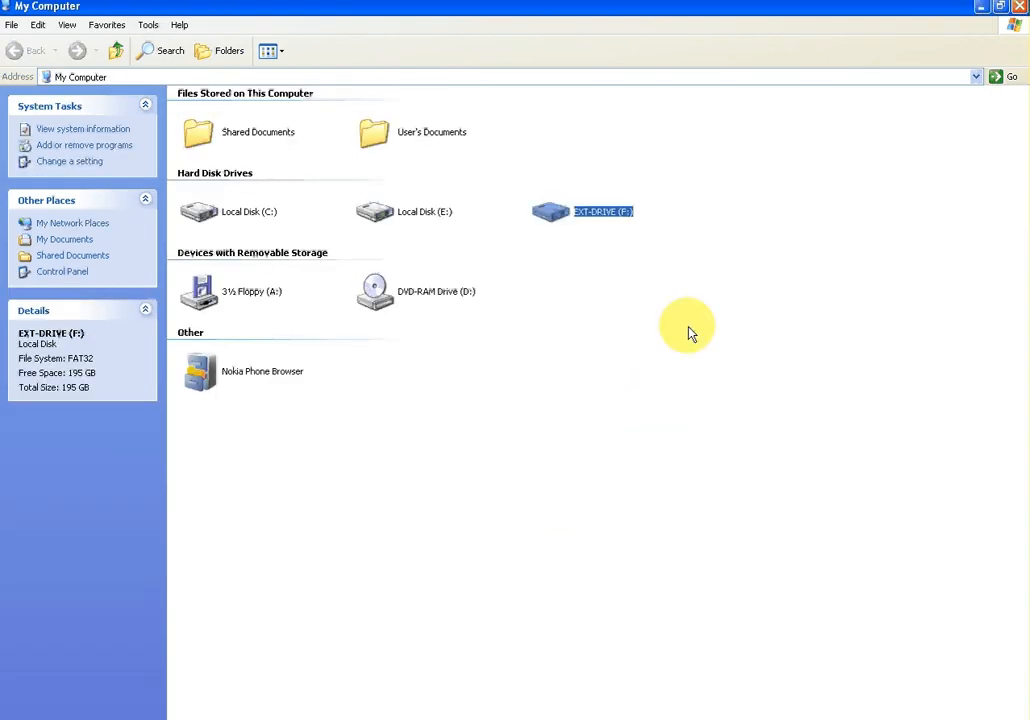
pyautogui.moveTo(596, 216)
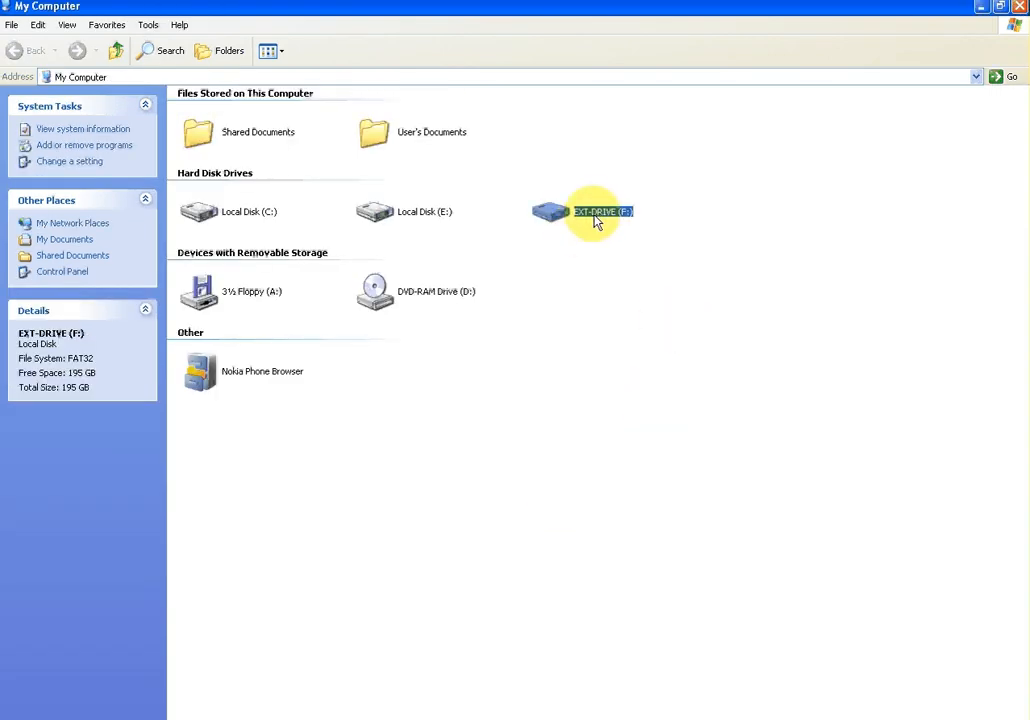
pyautogui.moveTo(596, 212)
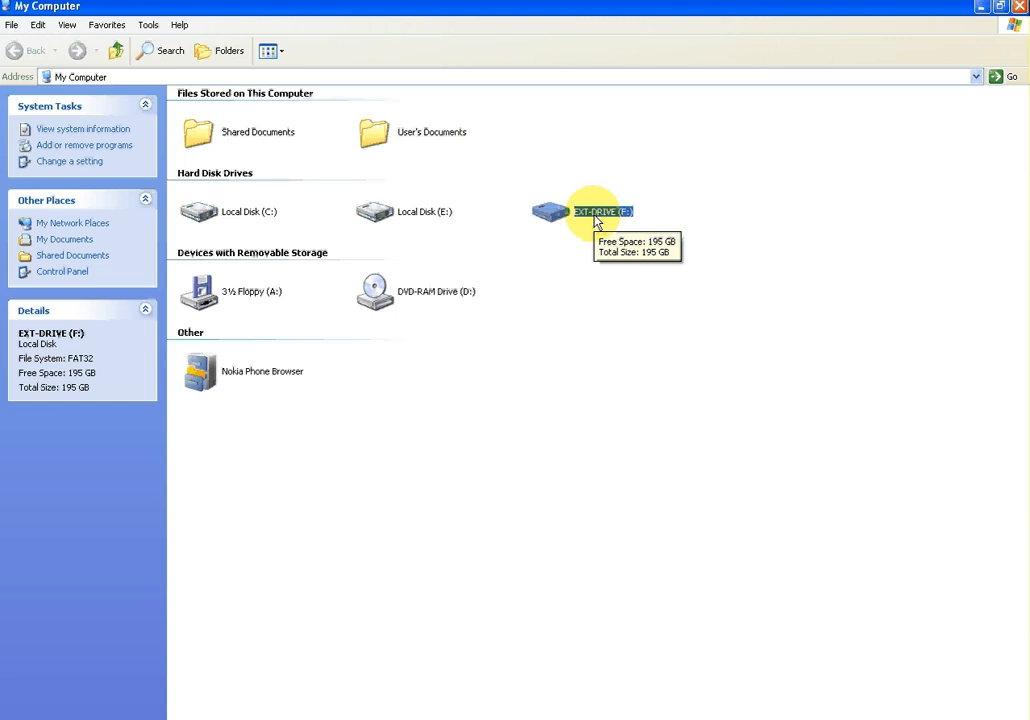
pyautogui.moveTo(416, 236)
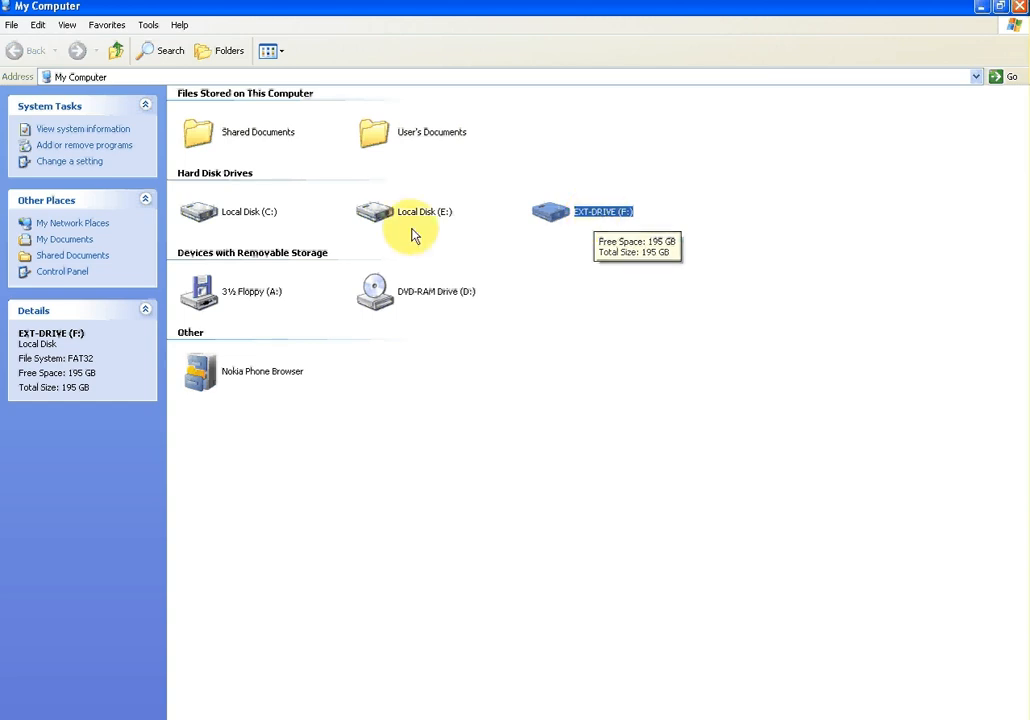
pyautogui.moveTo(80, 388)
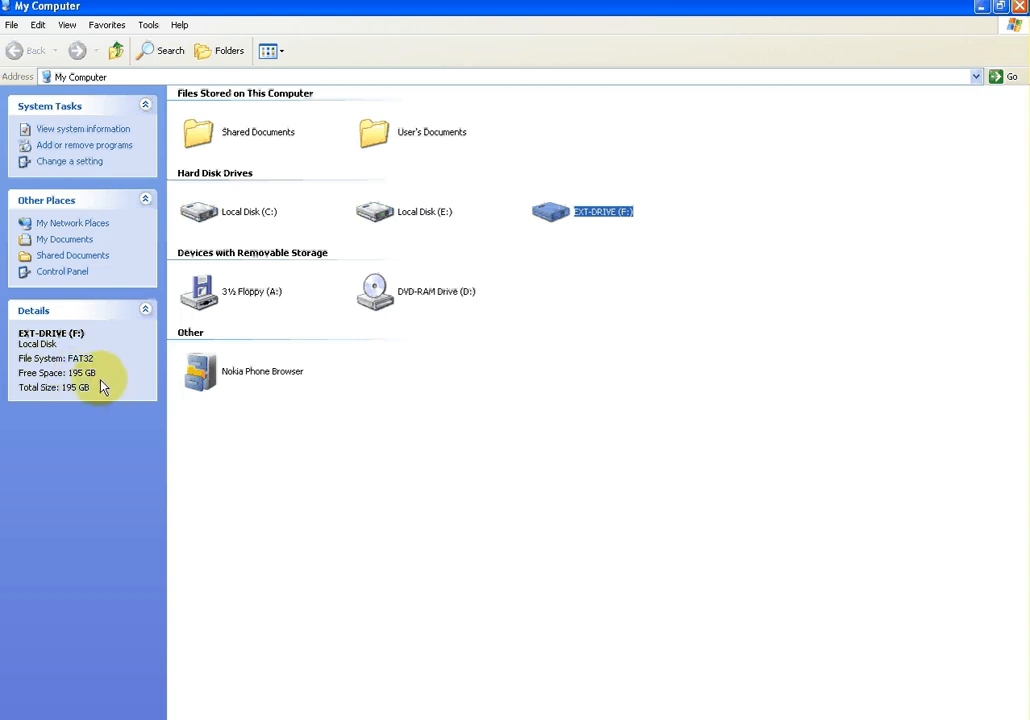
pyautogui.moveTo(100, 380)
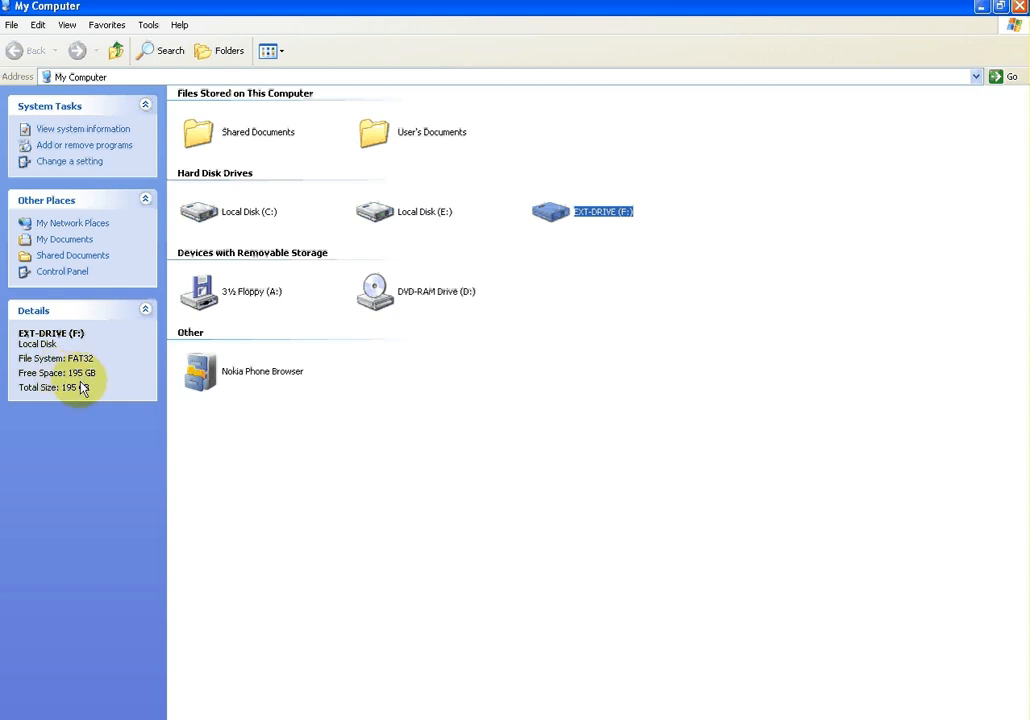
pyautogui.moveTo(184, 388)
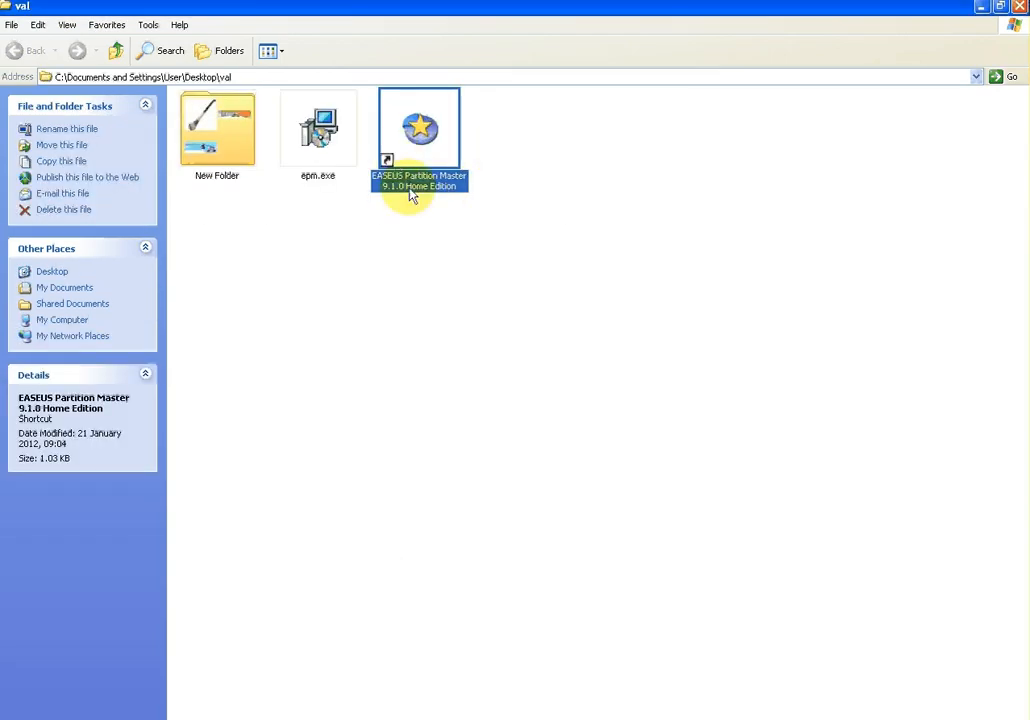
pyautogui.moveTo(420, 128)
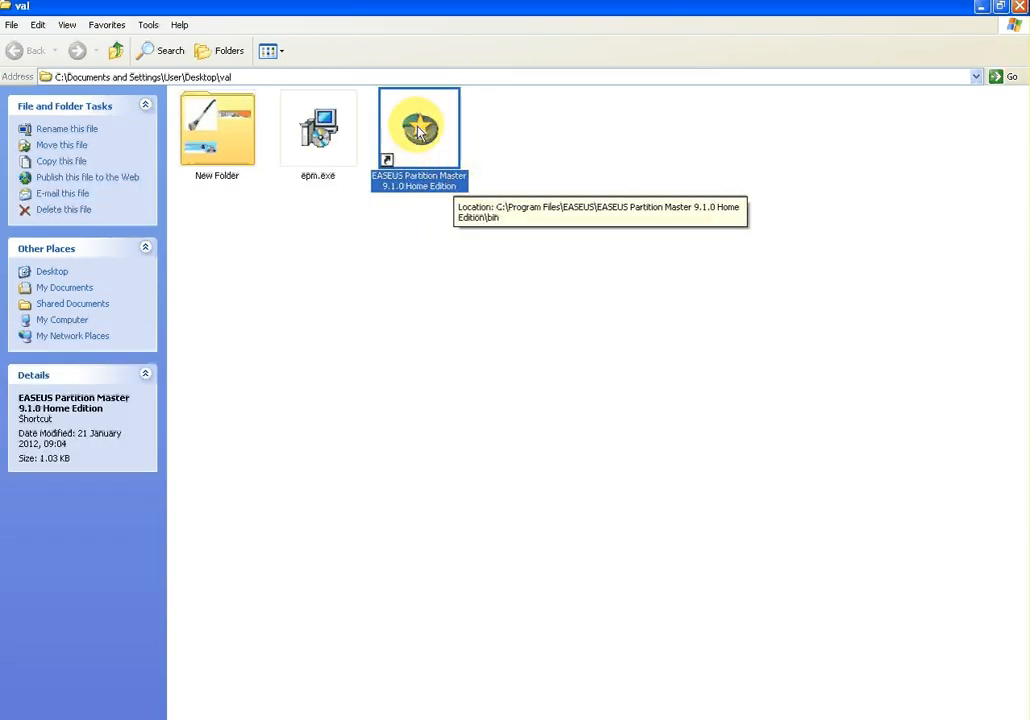
pyautogui.moveTo(592, 156)
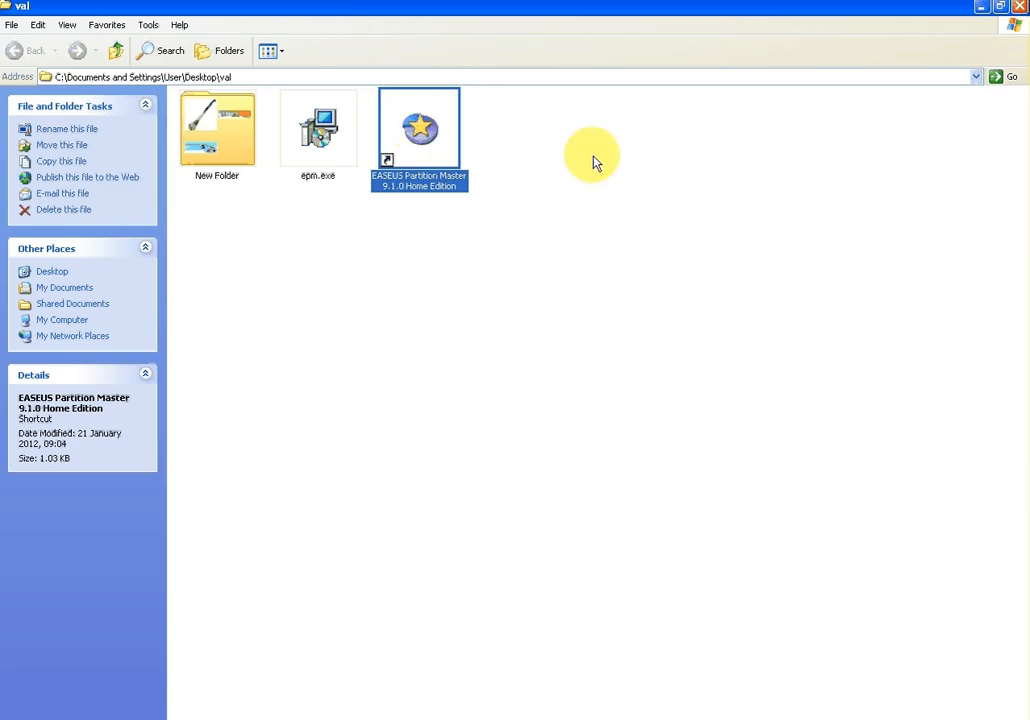
# Launch EaseUS Partition Master and continue from the welcome window to the main screen
pyautogui.doubleClick(420, 128)
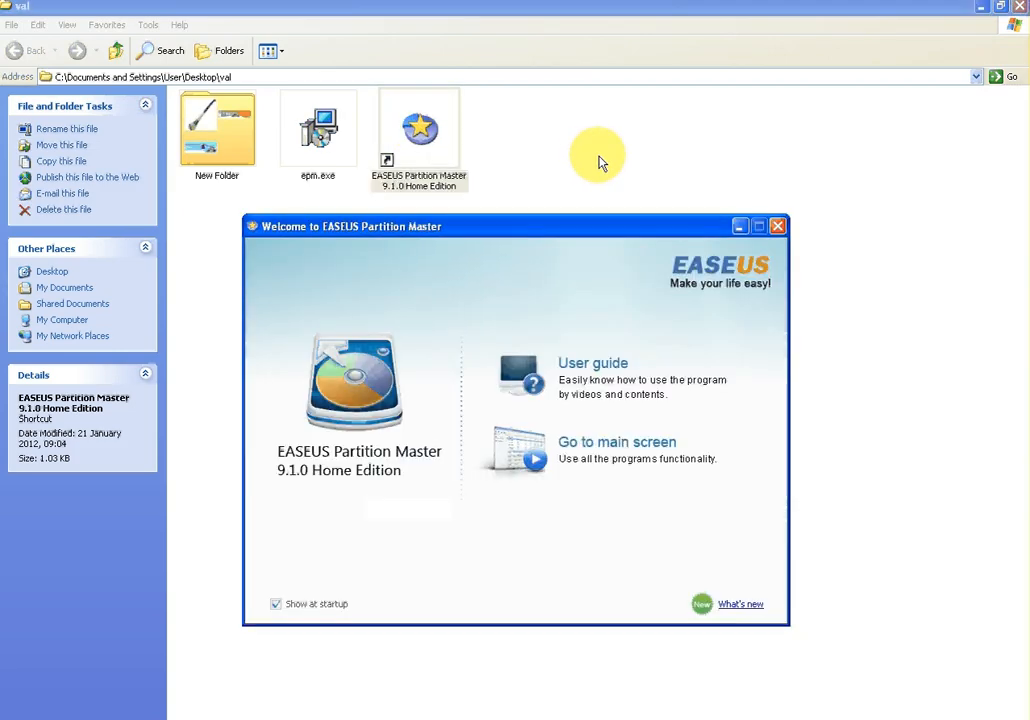
pyautogui.moveTo(596, 450)
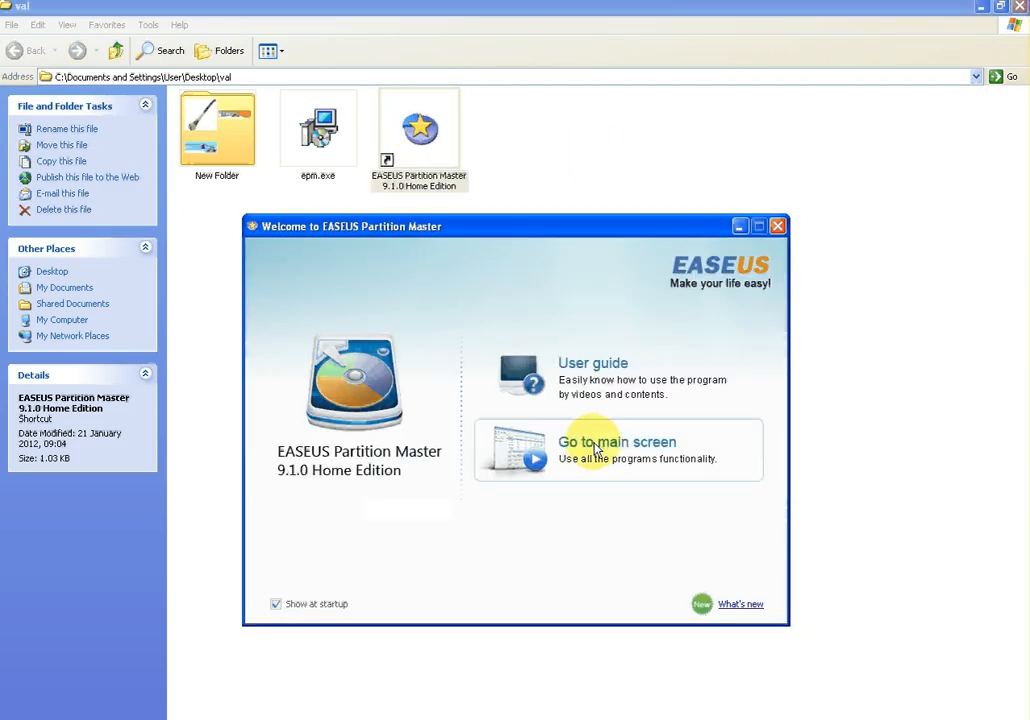
pyautogui.click(616, 442)
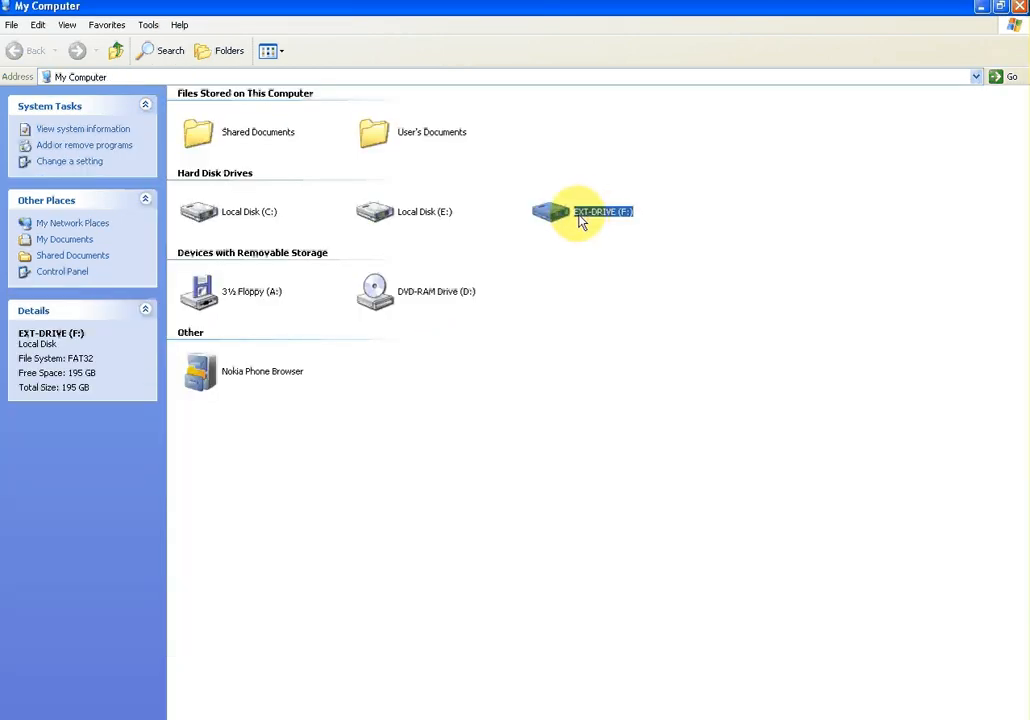
pyautogui.moveTo(624, 216)
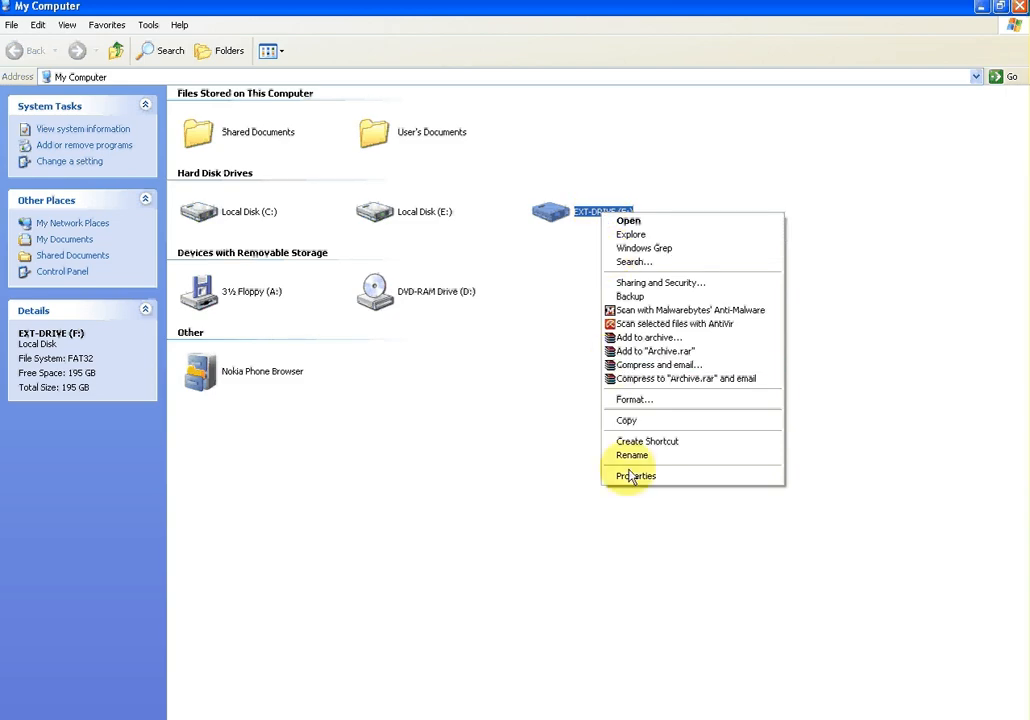
pyautogui.click(636, 476)
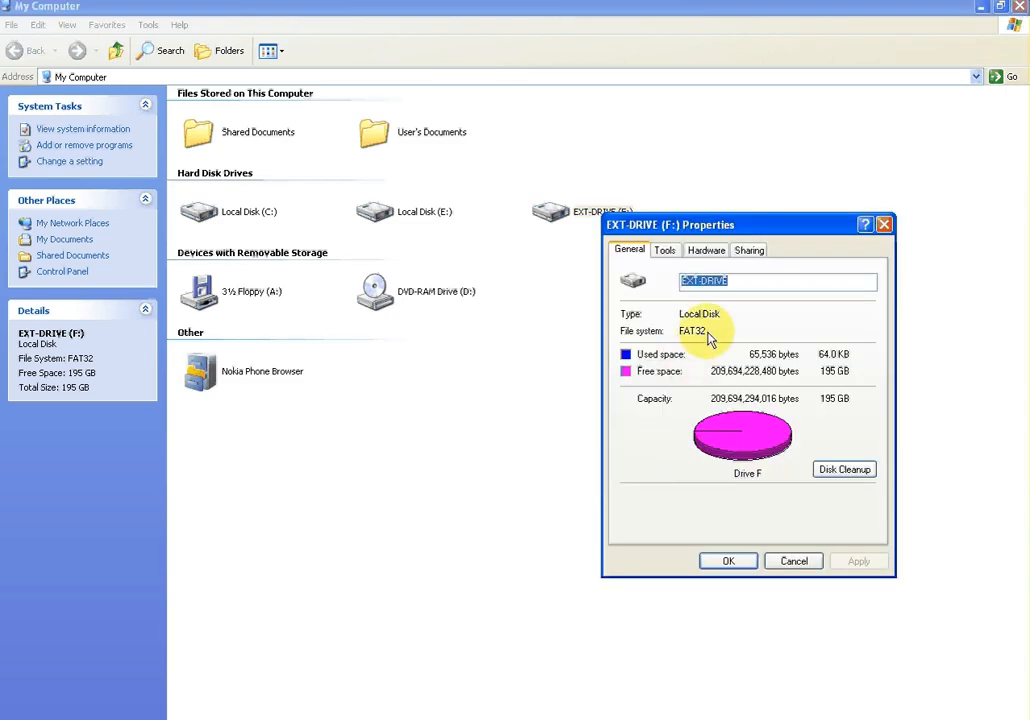
pyautogui.moveTo(842, 412)
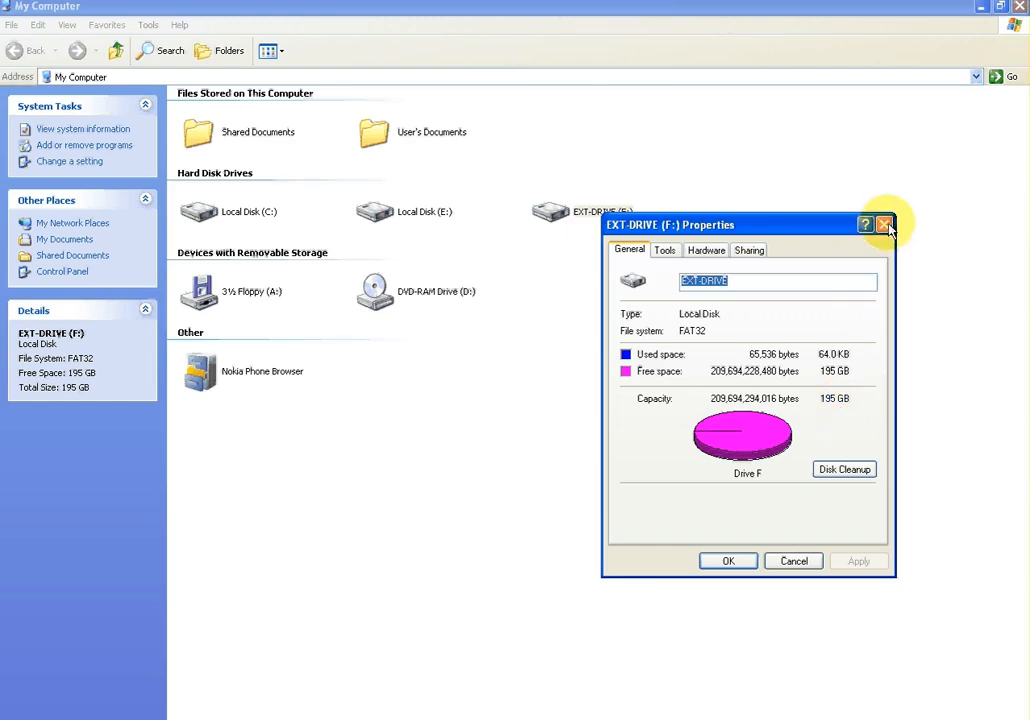
pyautogui.click(884, 224)
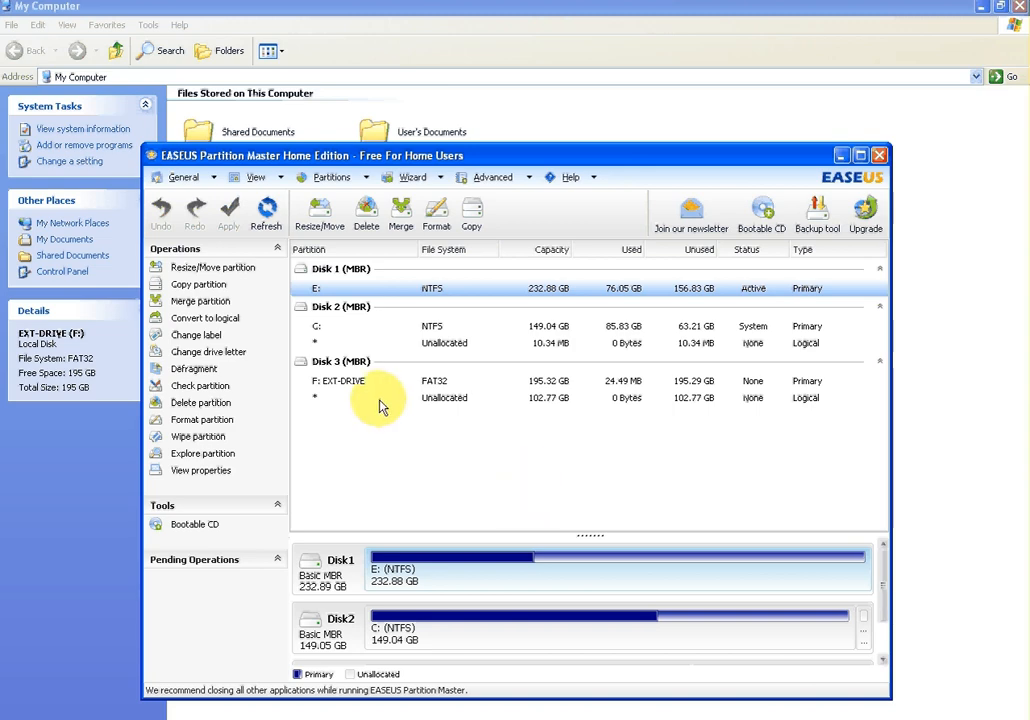
# Delete the F: EXT-DRIVE partition, leaving Disk 3 as 298.09 GB of unallocated space, and select it
pyautogui.click(444, 396)
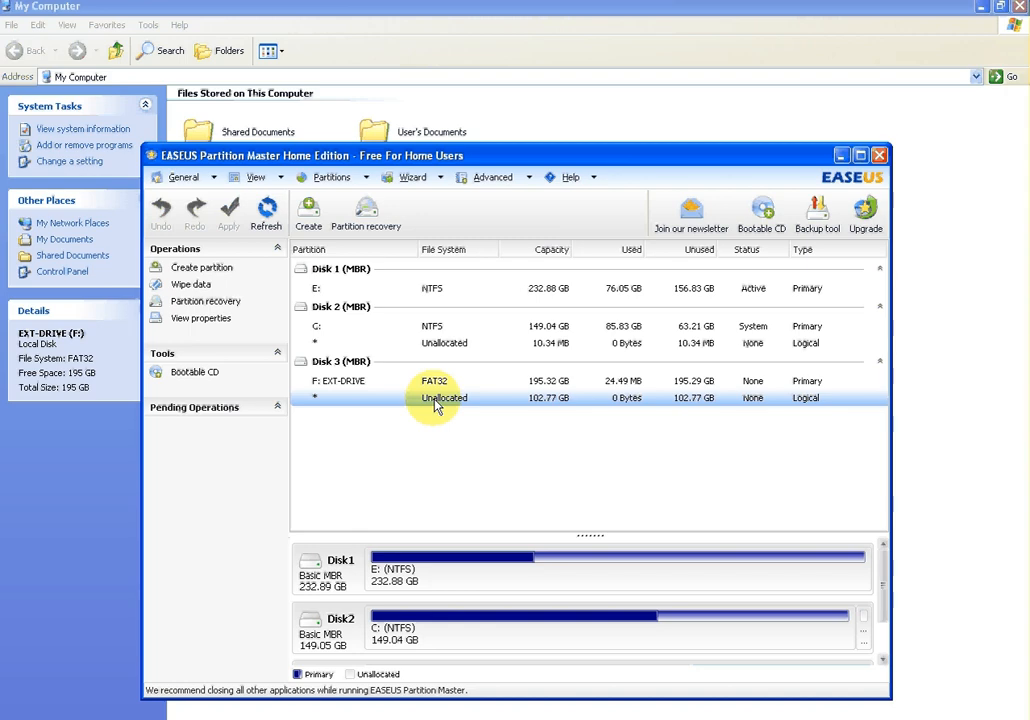
pyautogui.click(440, 388)
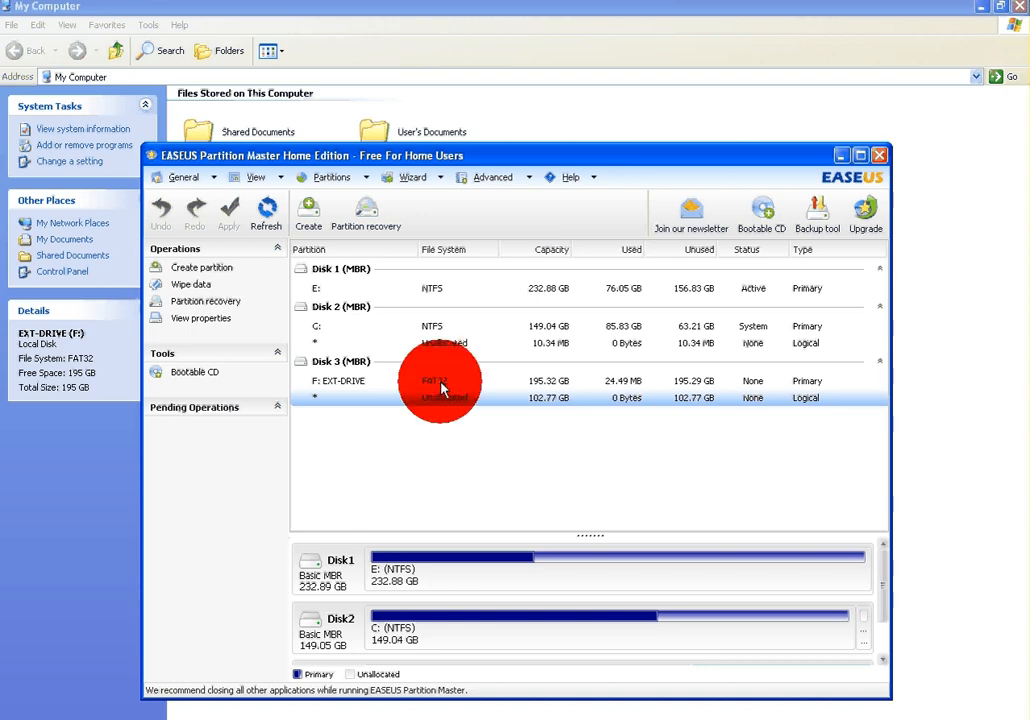
pyautogui.click(440, 380)
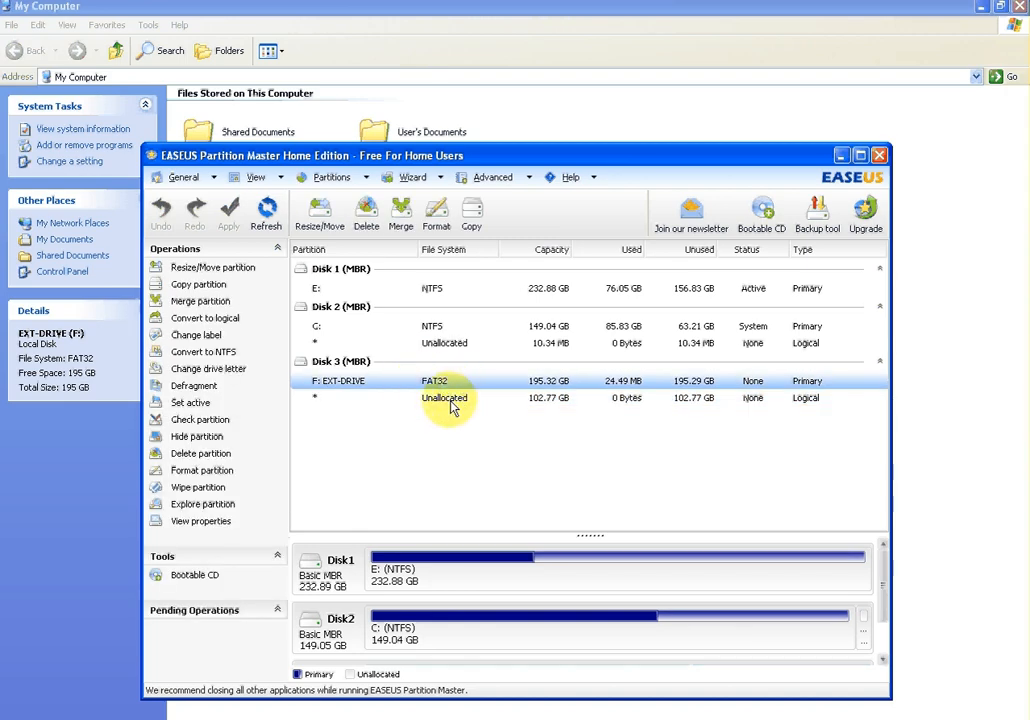
pyautogui.rightClick(444, 380)
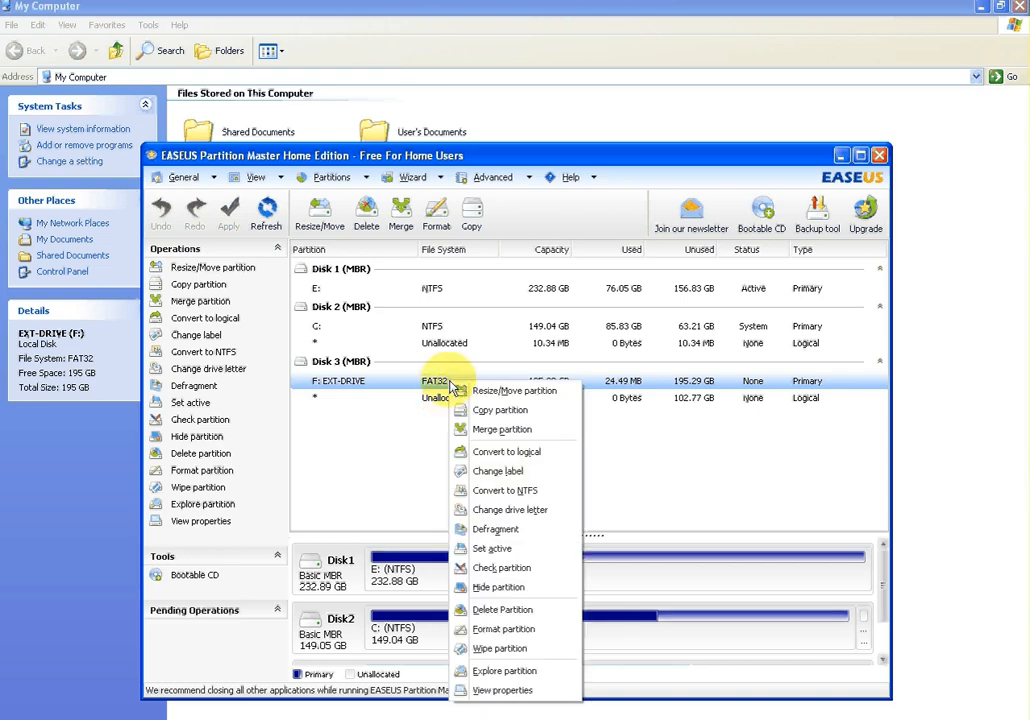
pyautogui.moveTo(502, 608)
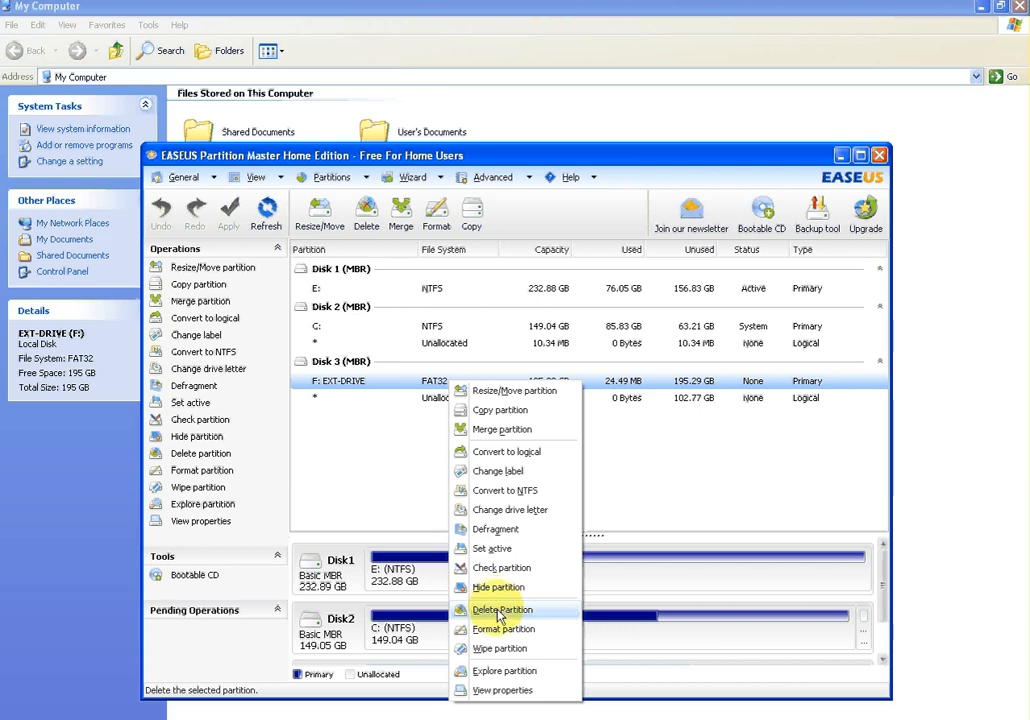
pyautogui.click(502, 608)
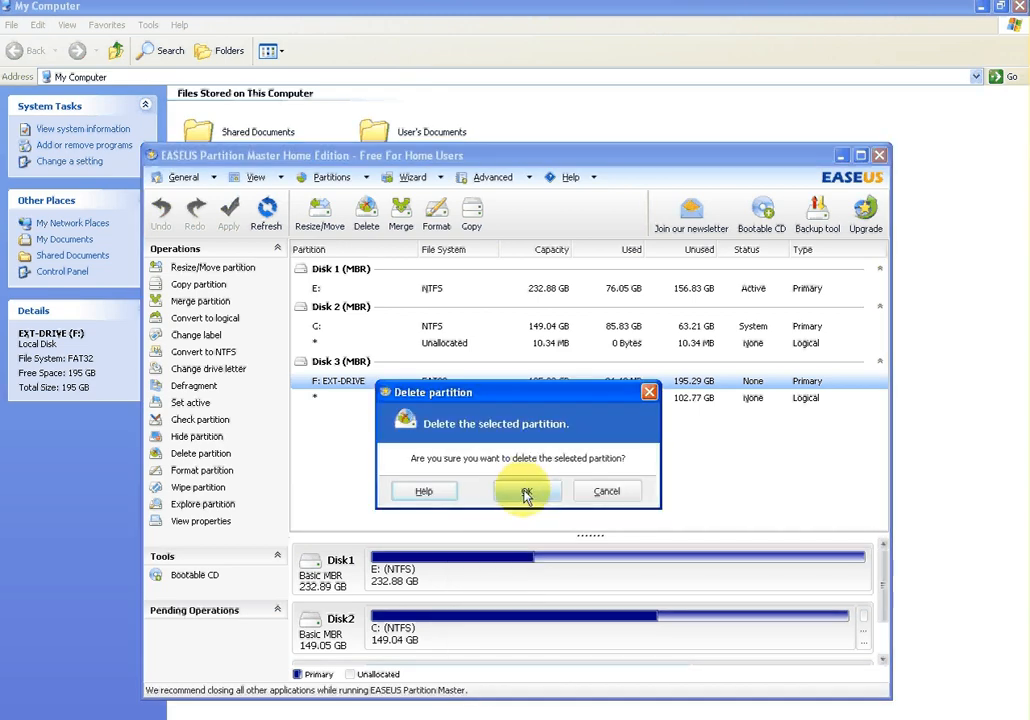
pyautogui.click(526, 490)
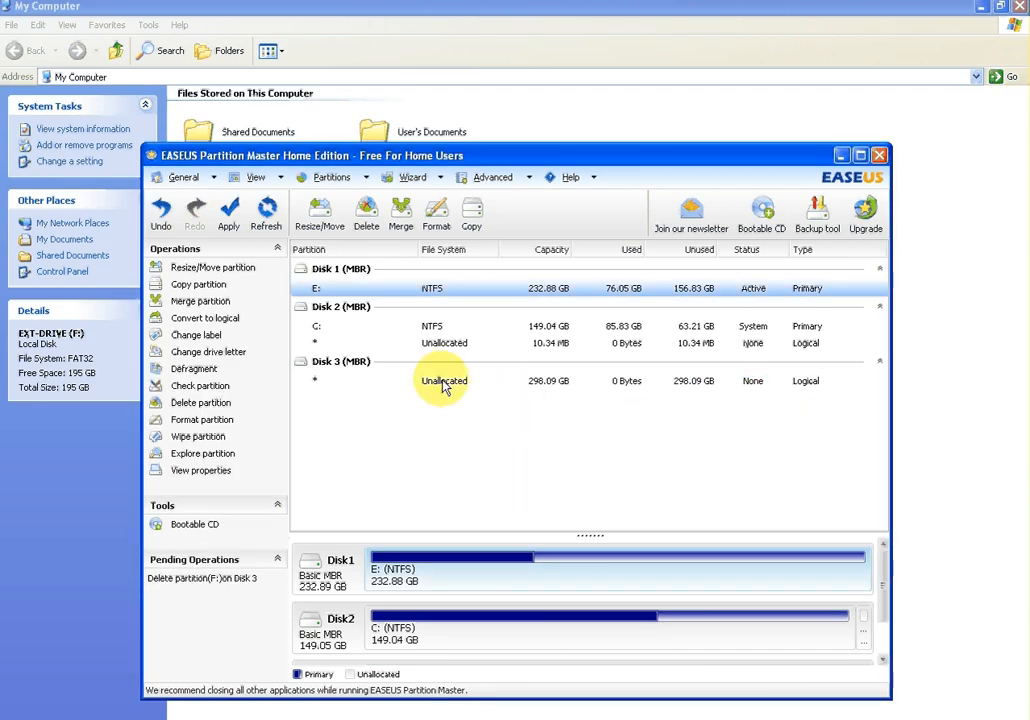
pyautogui.click(444, 380)
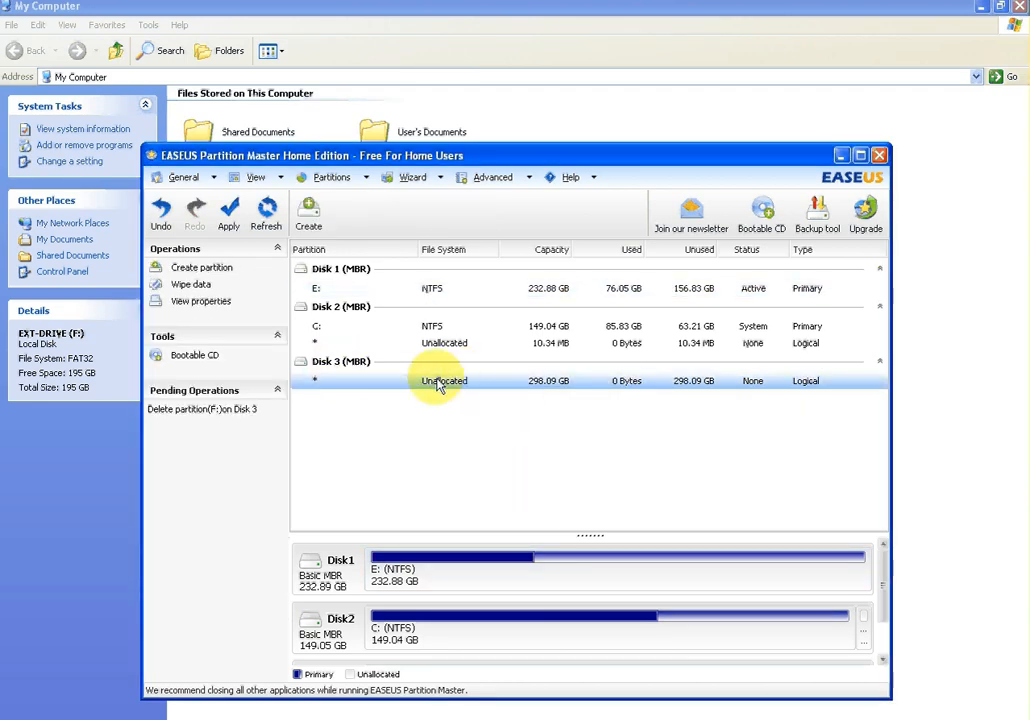
pyautogui.moveTo(544, 390)
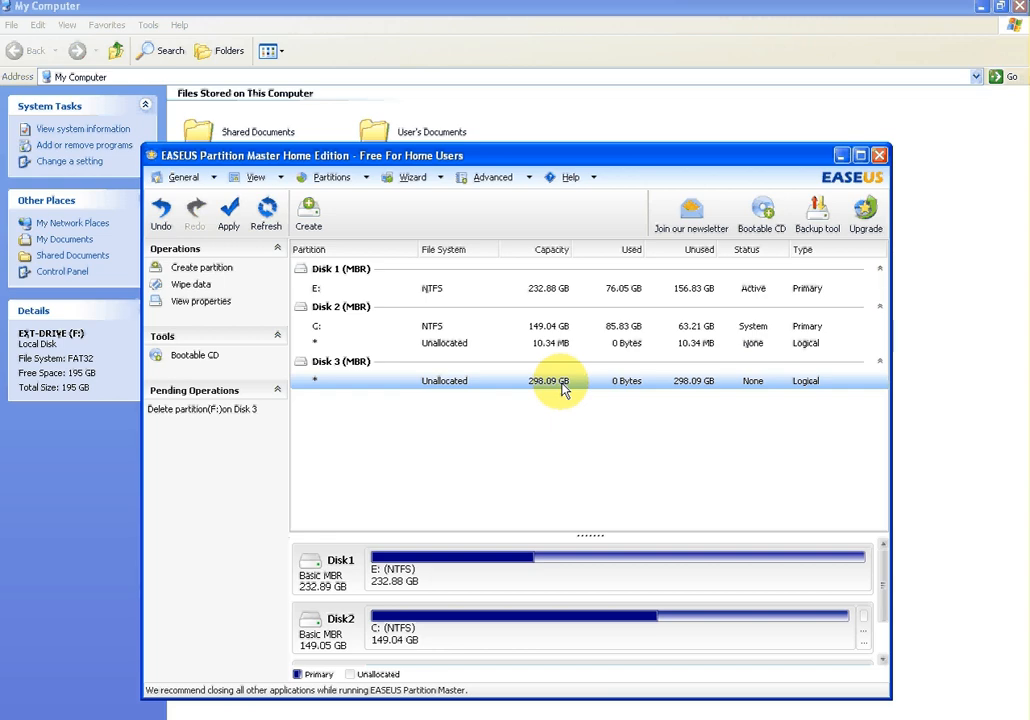
pyautogui.moveTo(548, 388)
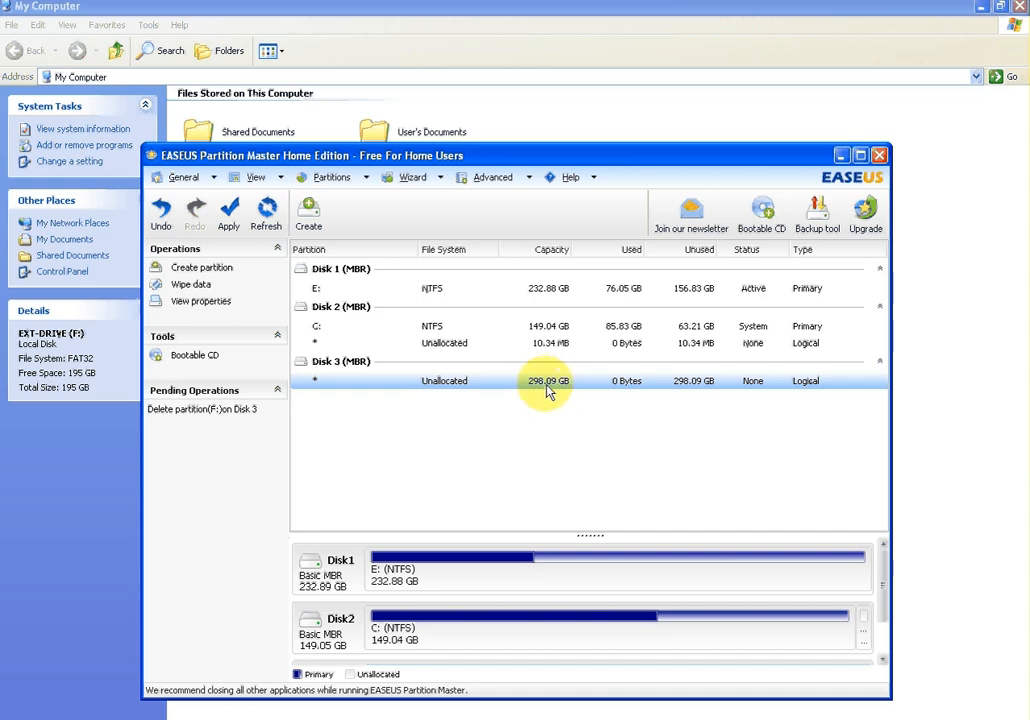
pyautogui.moveTo(558, 388)
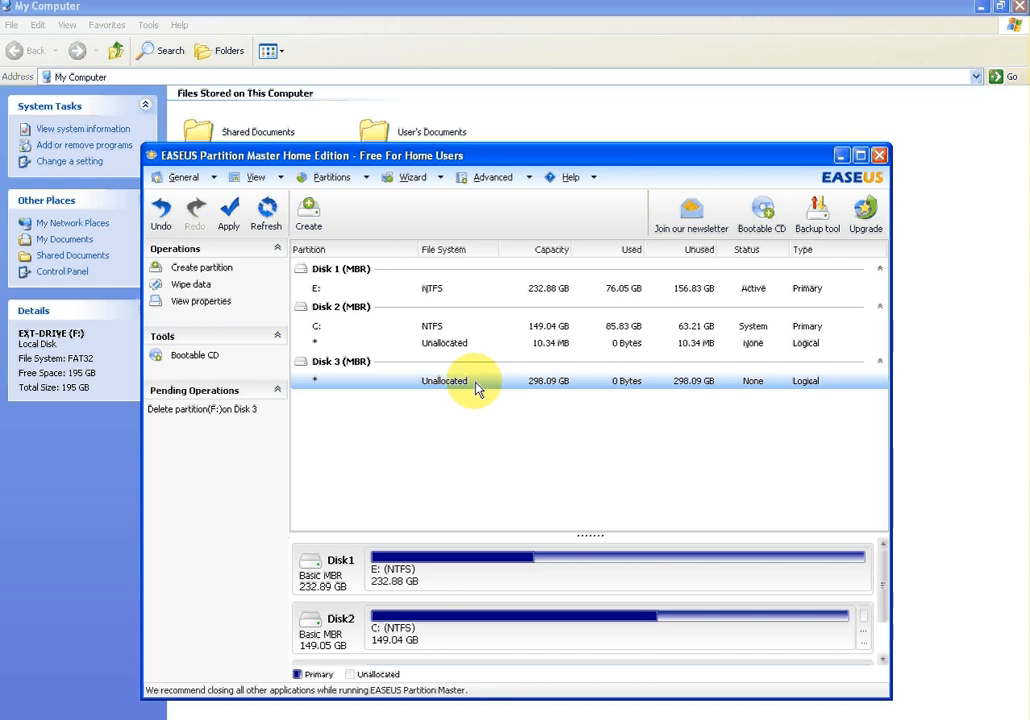
# Create a partition in the unallocated space labelled ext-drive1, Primary type, FAT32 file system
pyautogui.rightClick(478, 380)
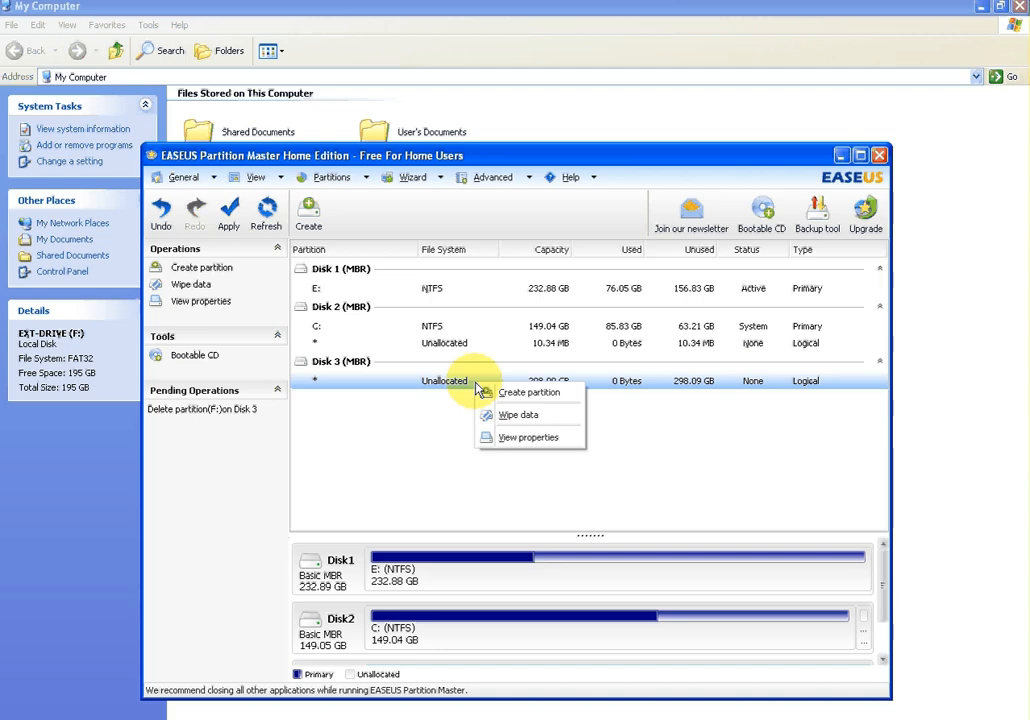
pyautogui.click(530, 392)
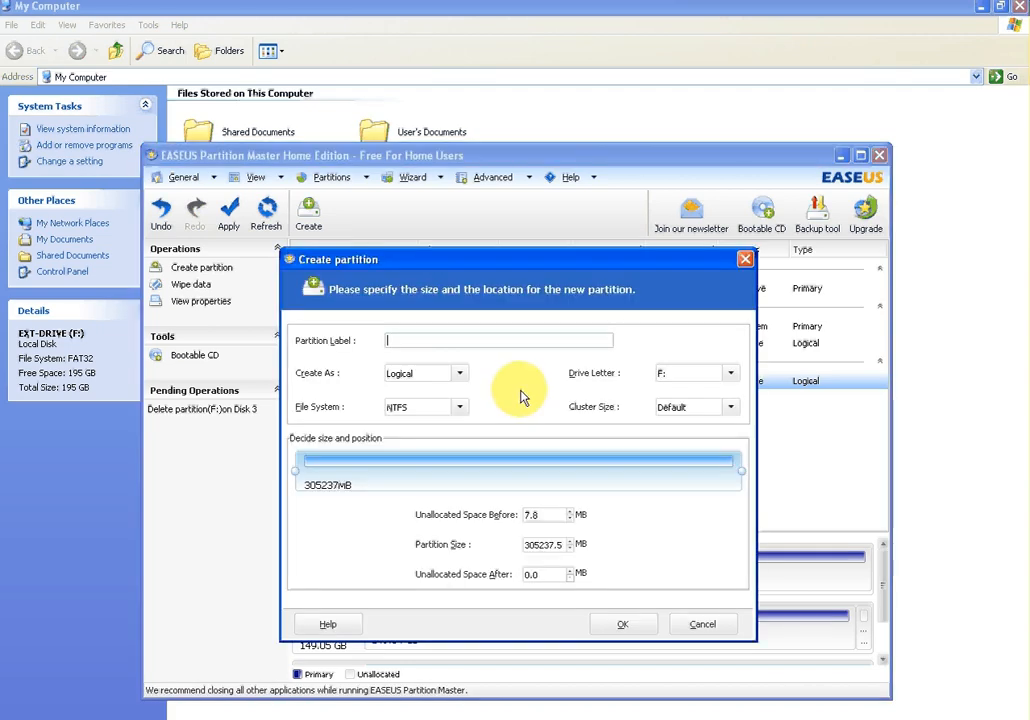
pyautogui.write('ext')
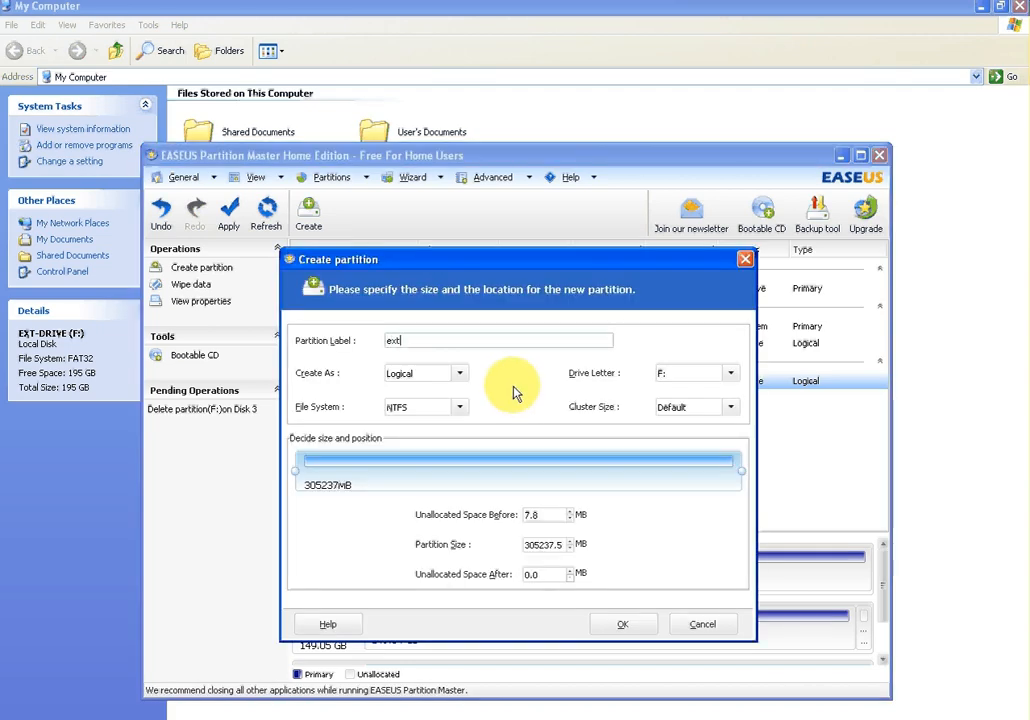
pyautogui.write('-drive')
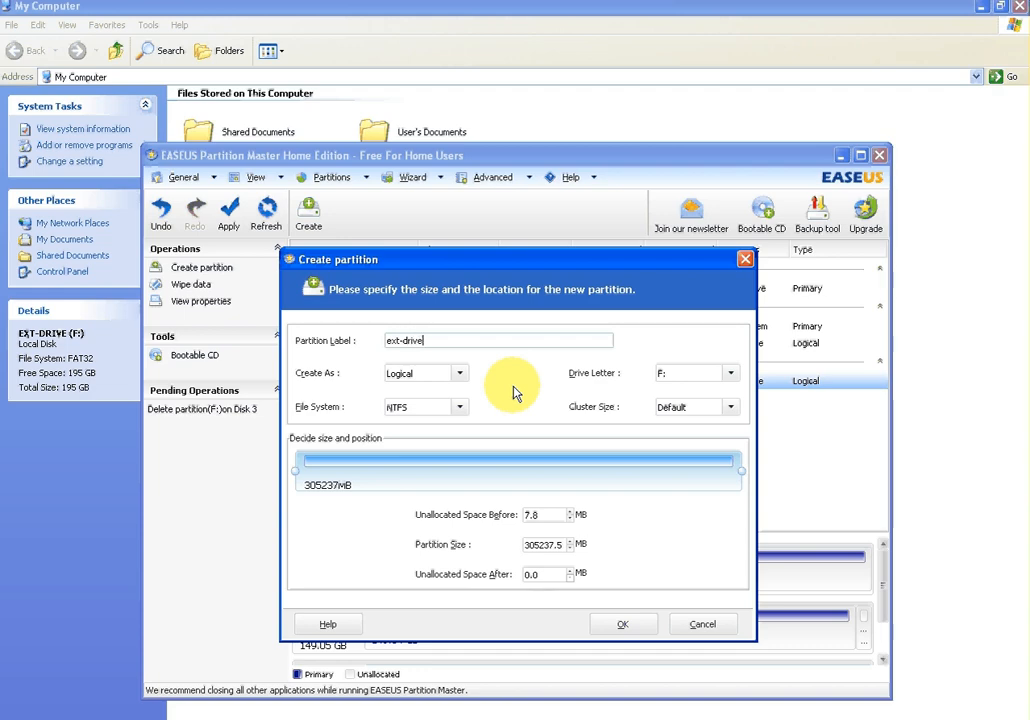
pyautogui.write('1')
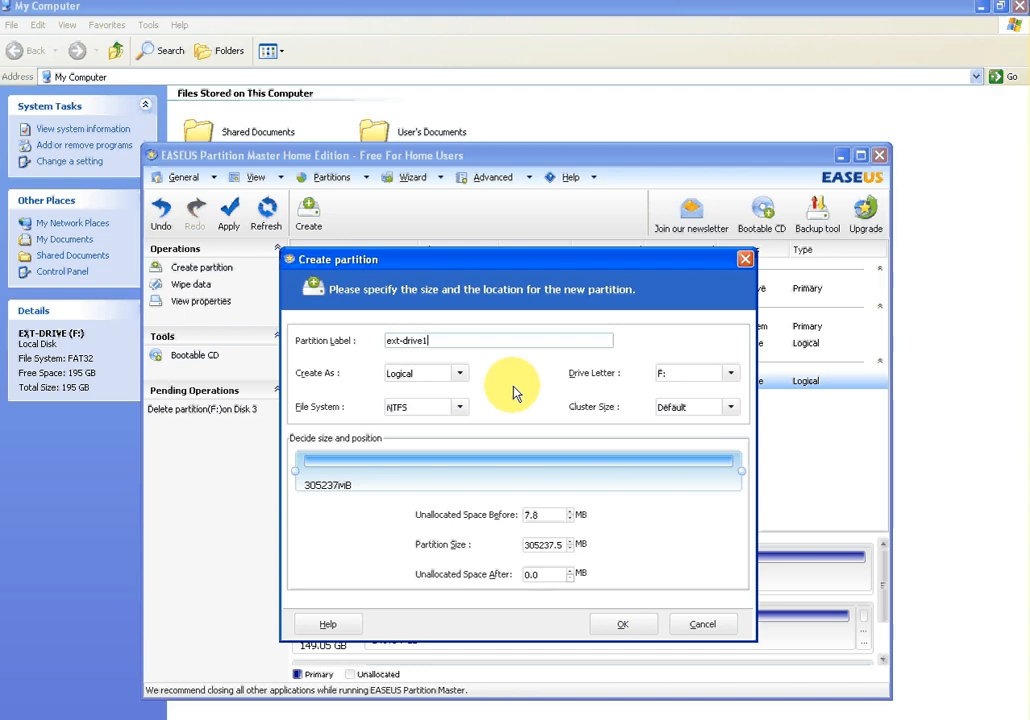
pyautogui.click(456, 374)
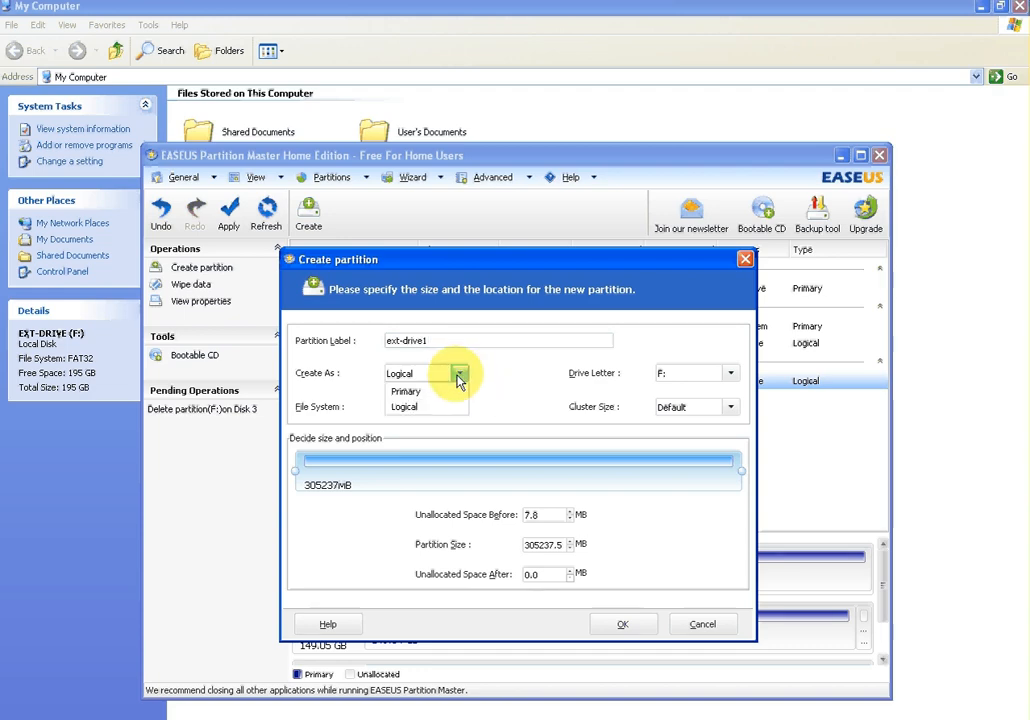
pyautogui.click(404, 390)
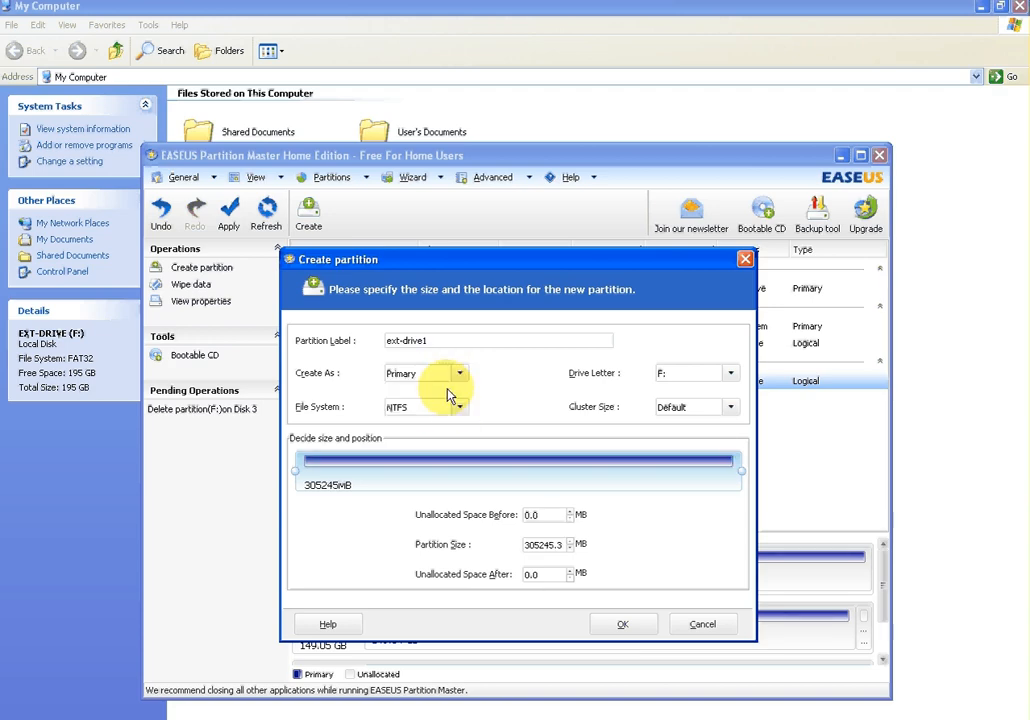
pyautogui.click(460, 406)
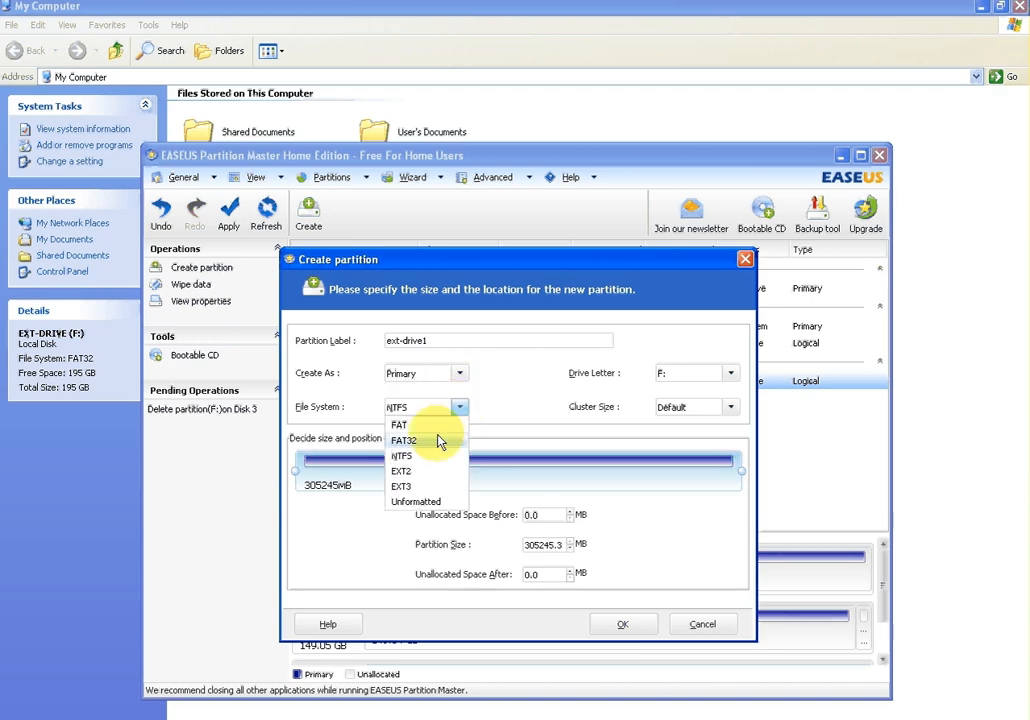
pyautogui.click(406, 440)
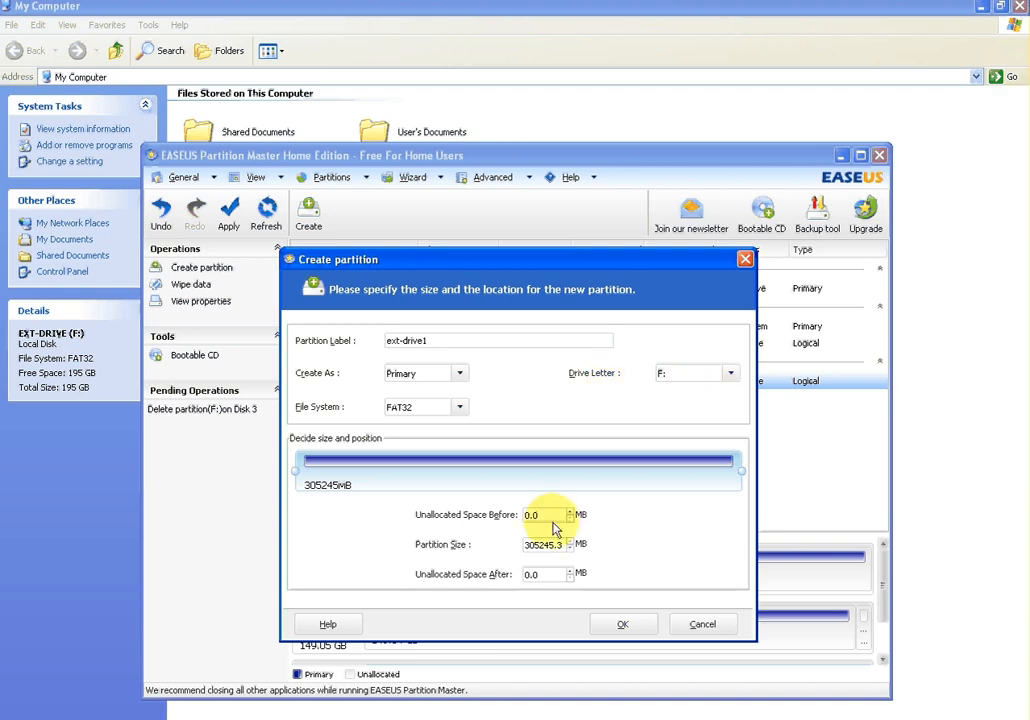
pyautogui.moveTo(464, 540)
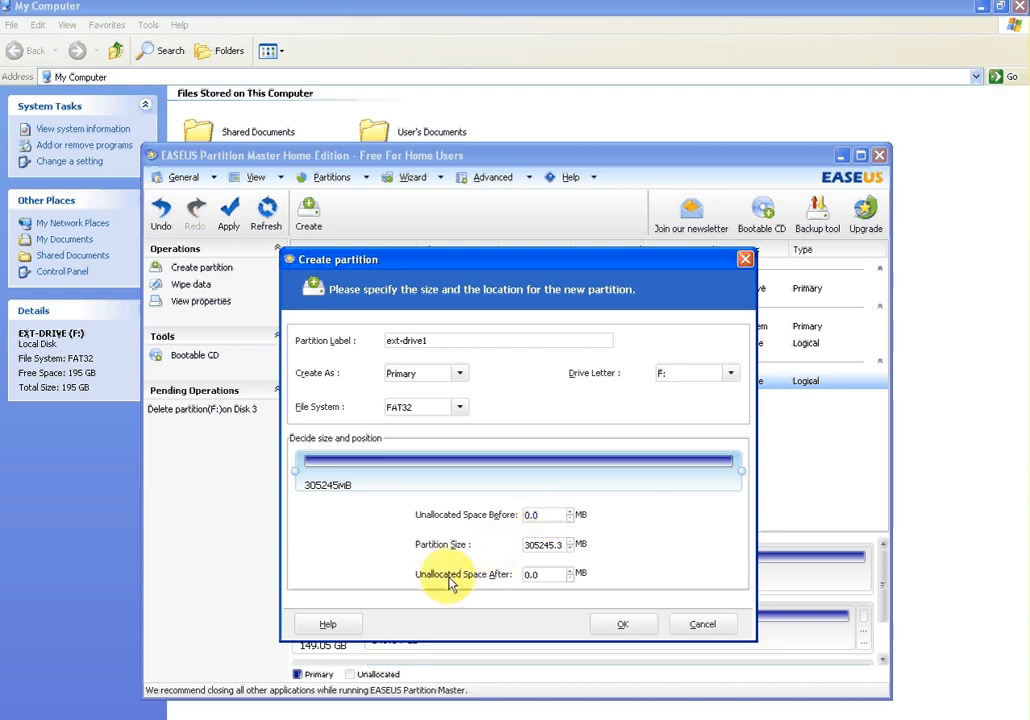
pyautogui.moveTo(532, 572)
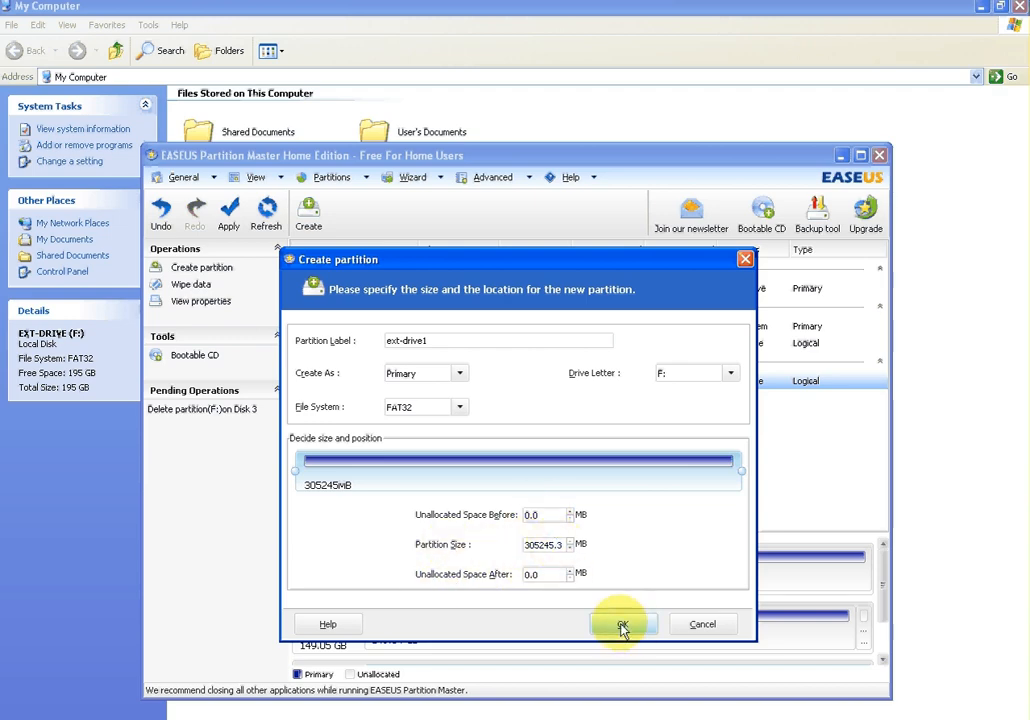
# Confirm the new partition so F: EXT-DRIVE1 appears as 298.09 GB FAT32 on Disk 3
pyautogui.click(622, 624)
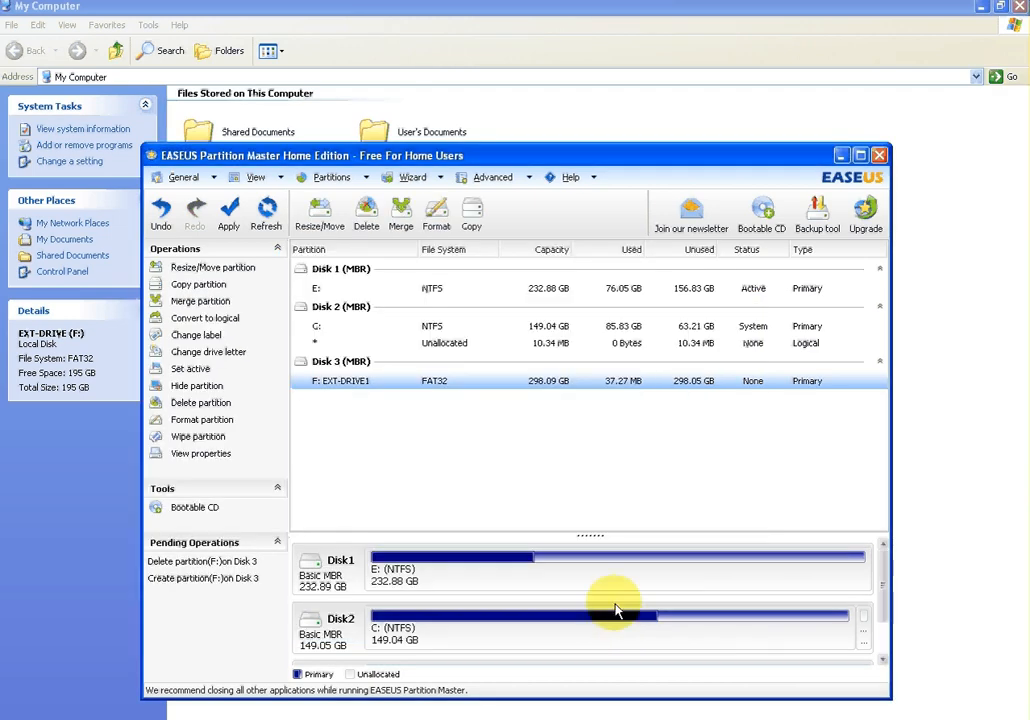
pyautogui.click(344, 380)
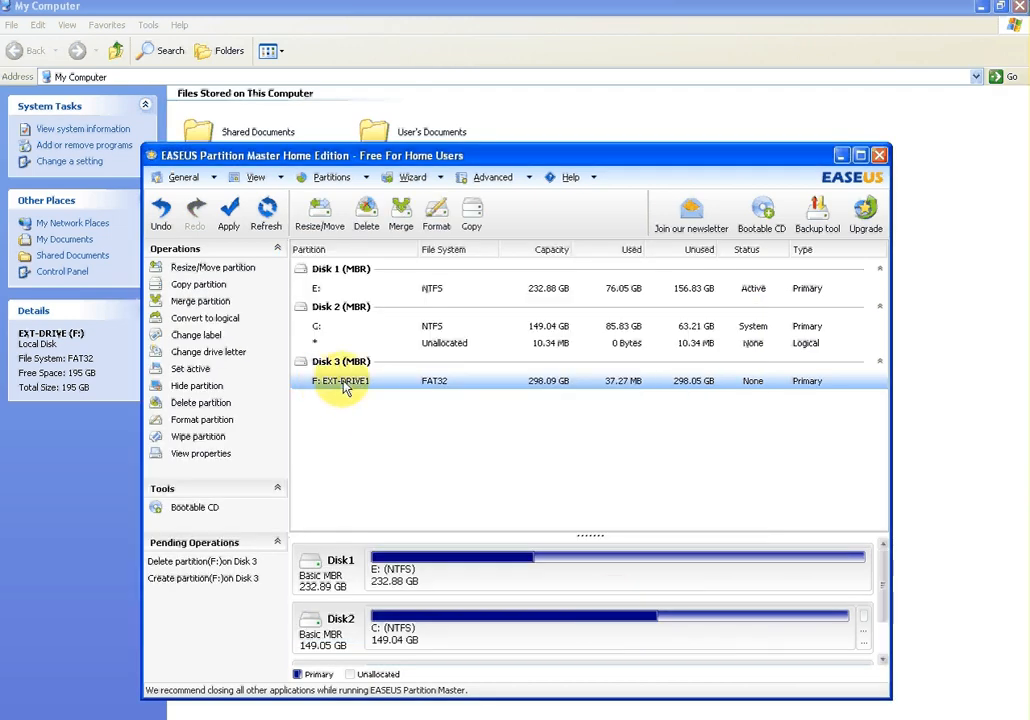
pyautogui.moveTo(320, 388)
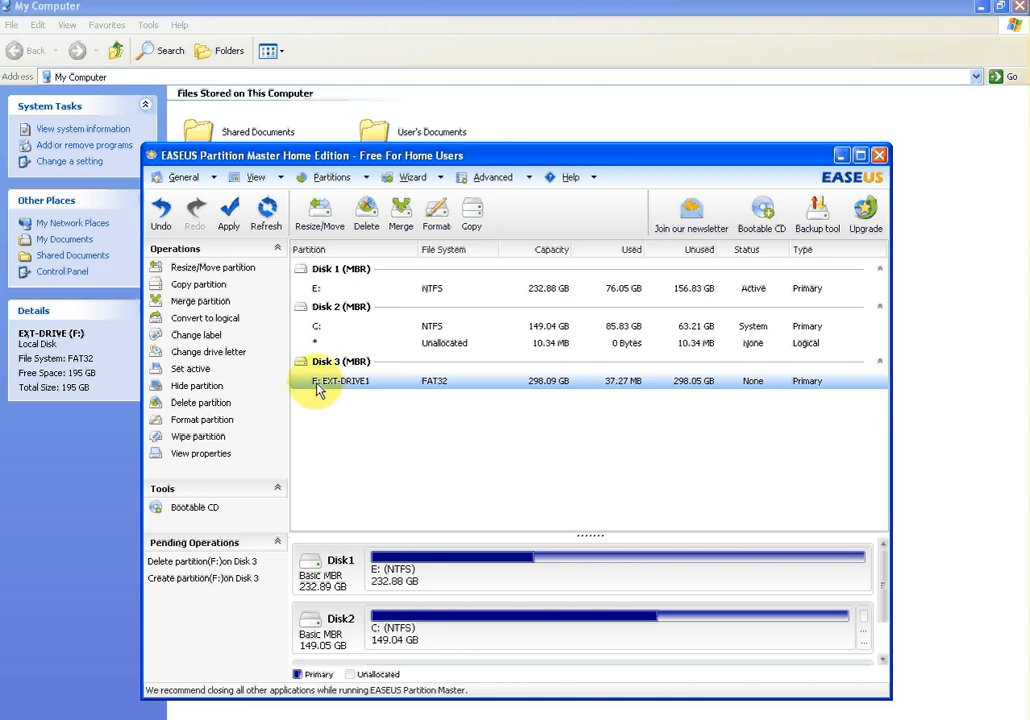
pyautogui.moveTo(388, 388)
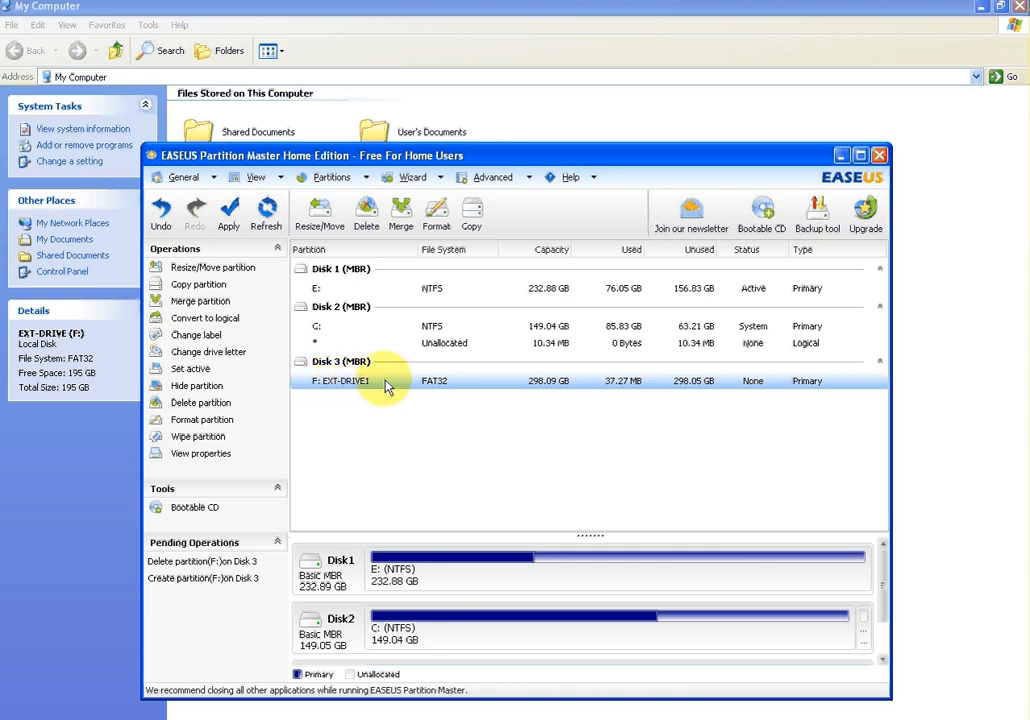
pyautogui.moveTo(536, 384)
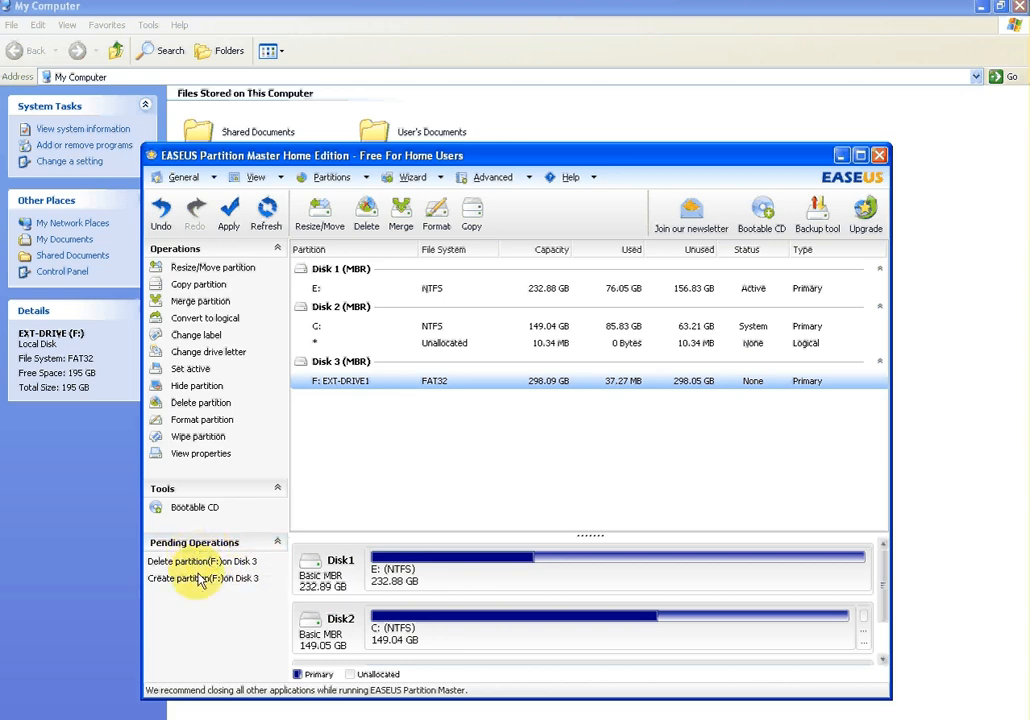
pyautogui.moveTo(228, 210)
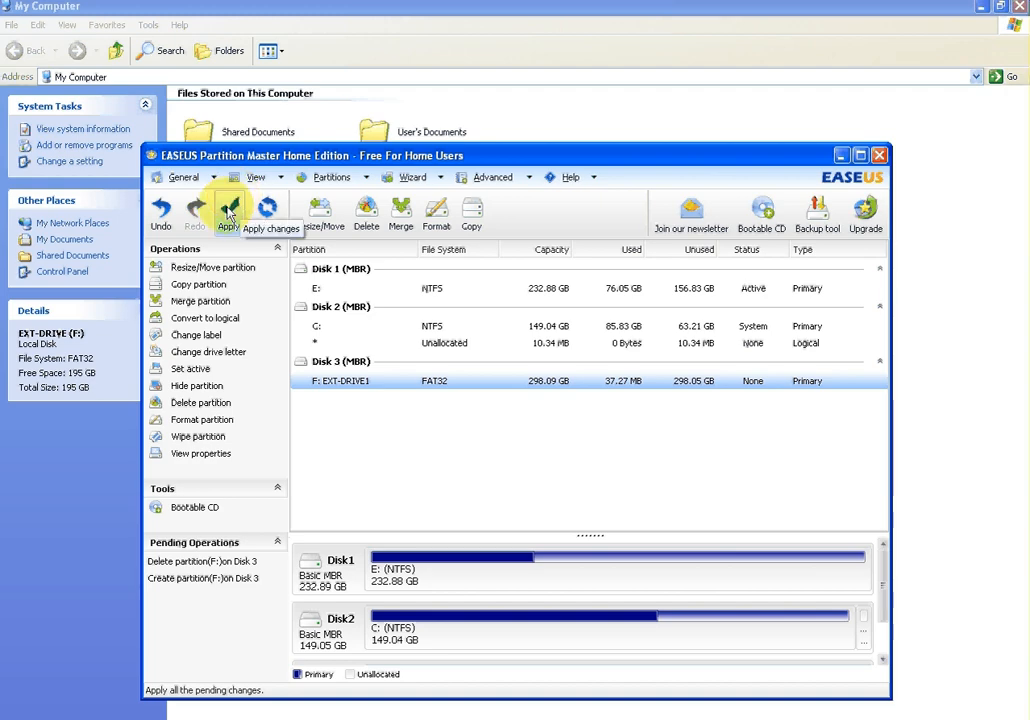
# Apply the two pending operations, deleting the old partition and creating EXT-DRIVE1
pyautogui.click(228, 212)
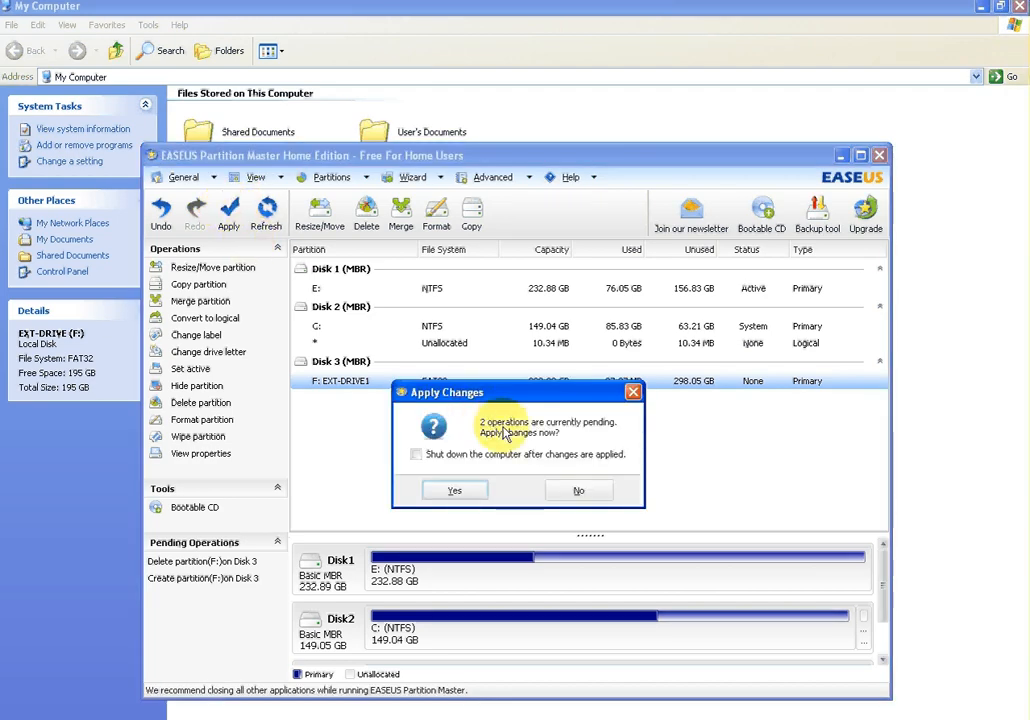
pyautogui.moveTo(548, 442)
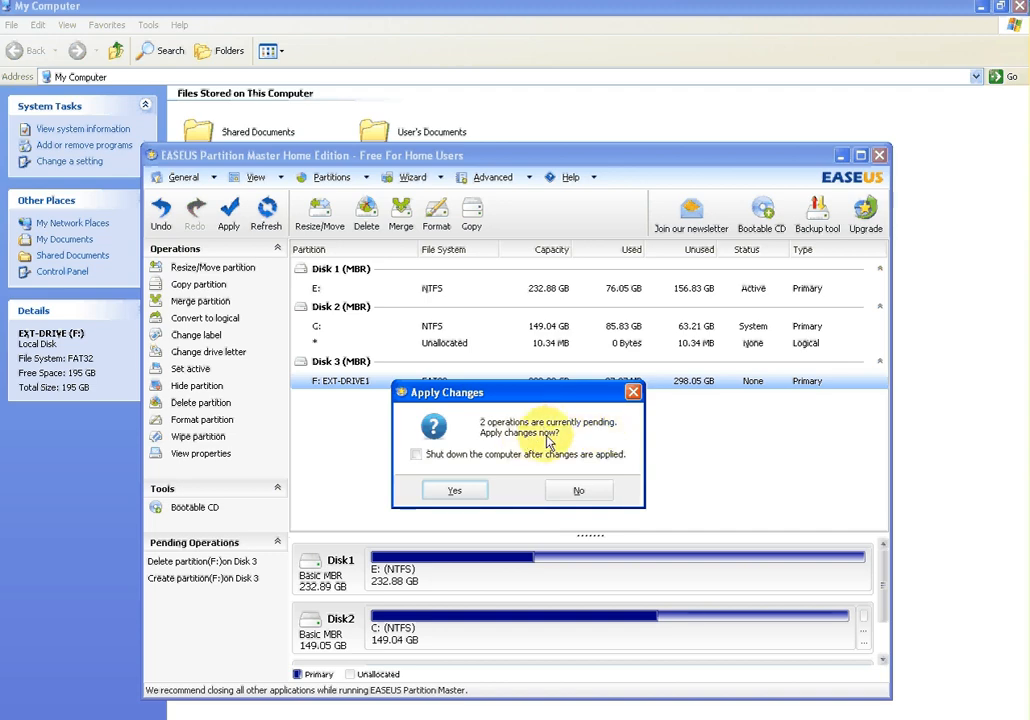
pyautogui.moveTo(448, 462)
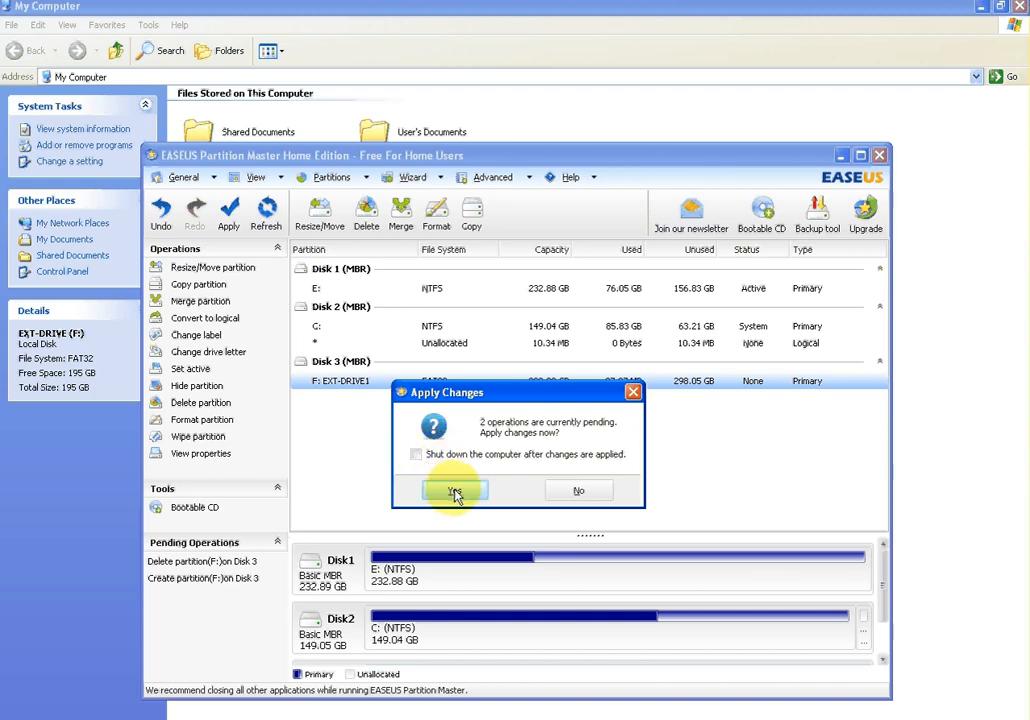
pyautogui.click(456, 492)
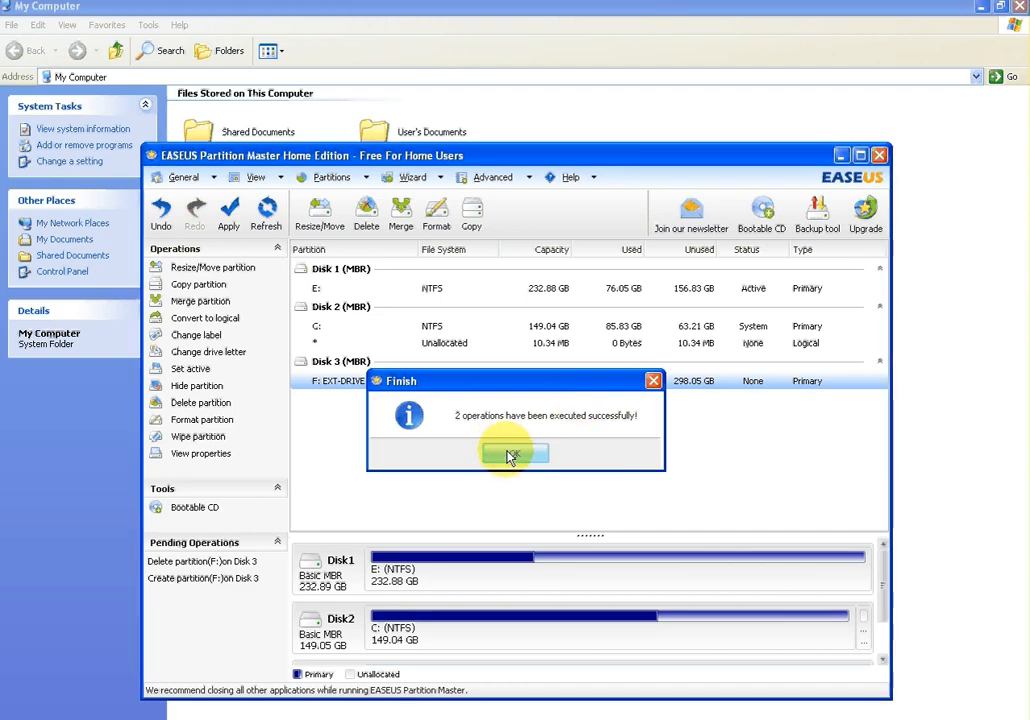
# Dismiss the success message and view the properties of EXT-DRIVE1 (F:) in My Computer
pyautogui.click(516, 456)
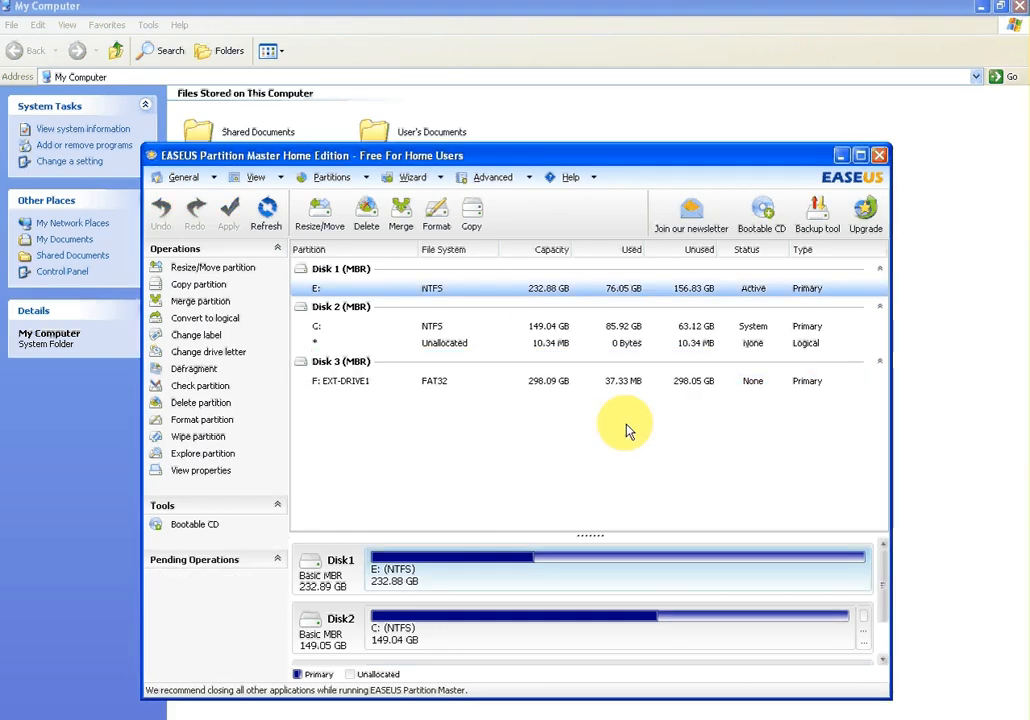
pyautogui.moveTo(322, 388)
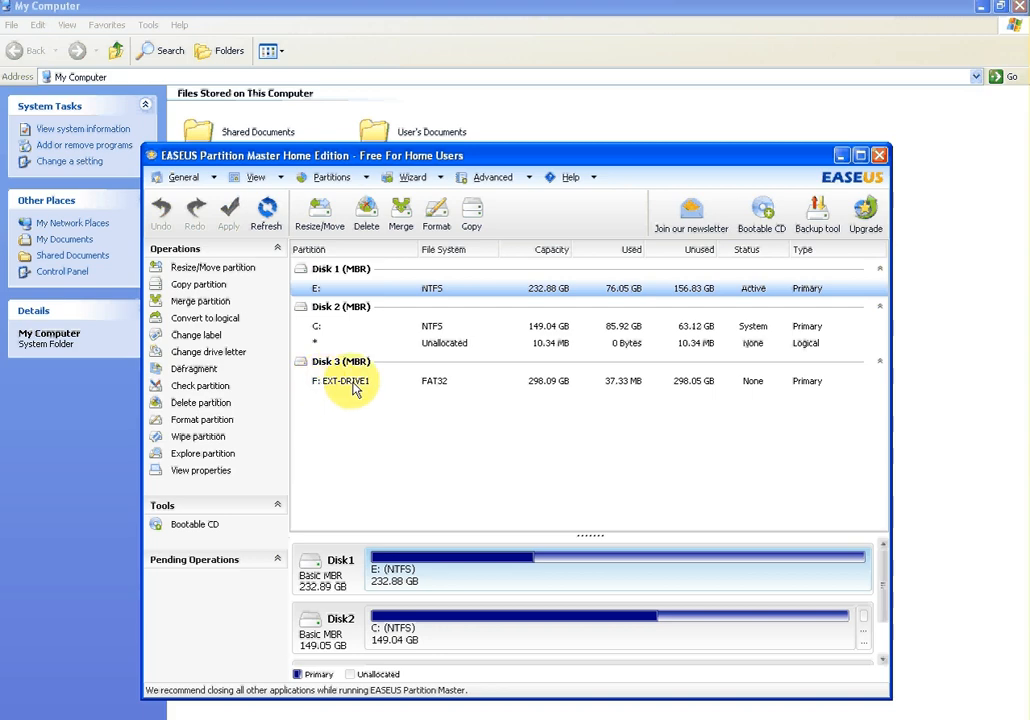
pyautogui.moveTo(544, 388)
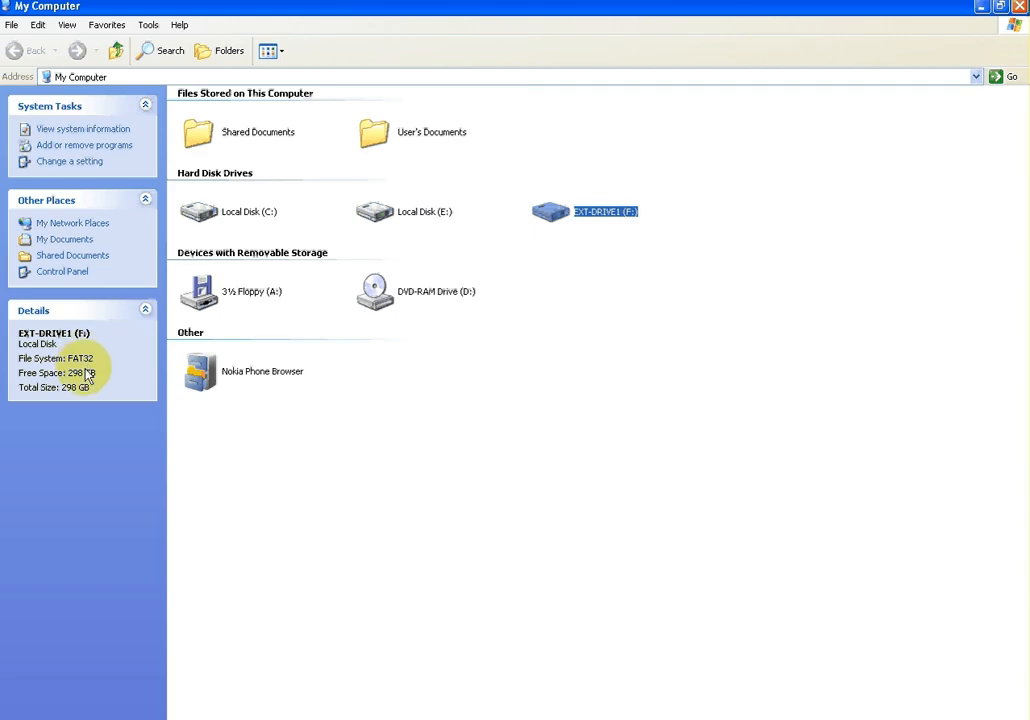
pyautogui.rightClick(584, 212)
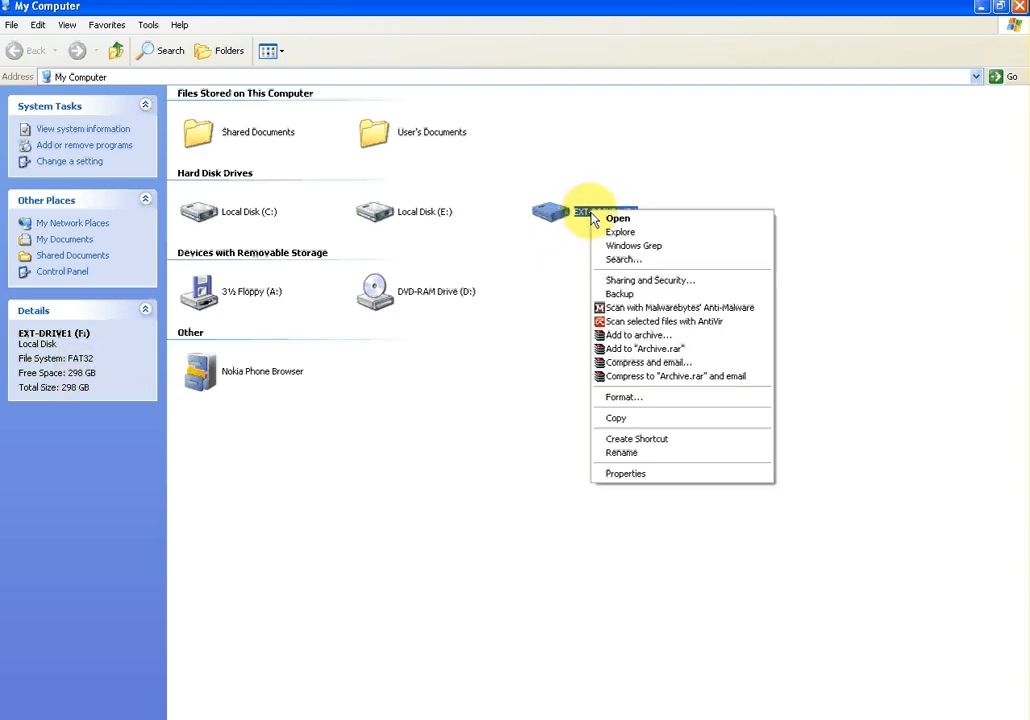
pyautogui.click(624, 472)
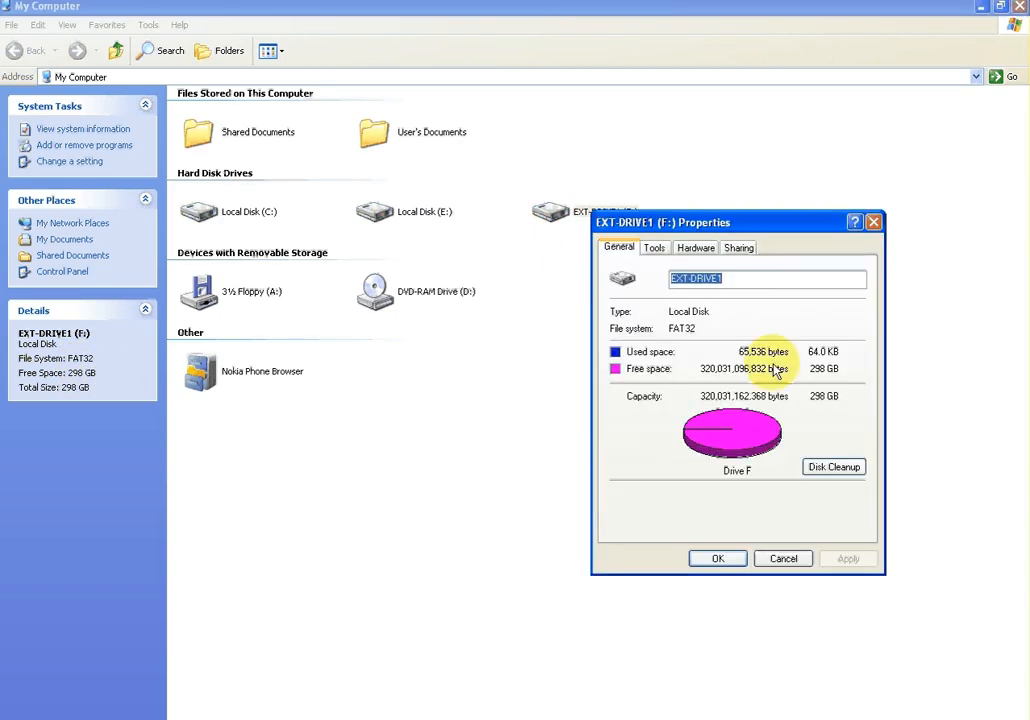